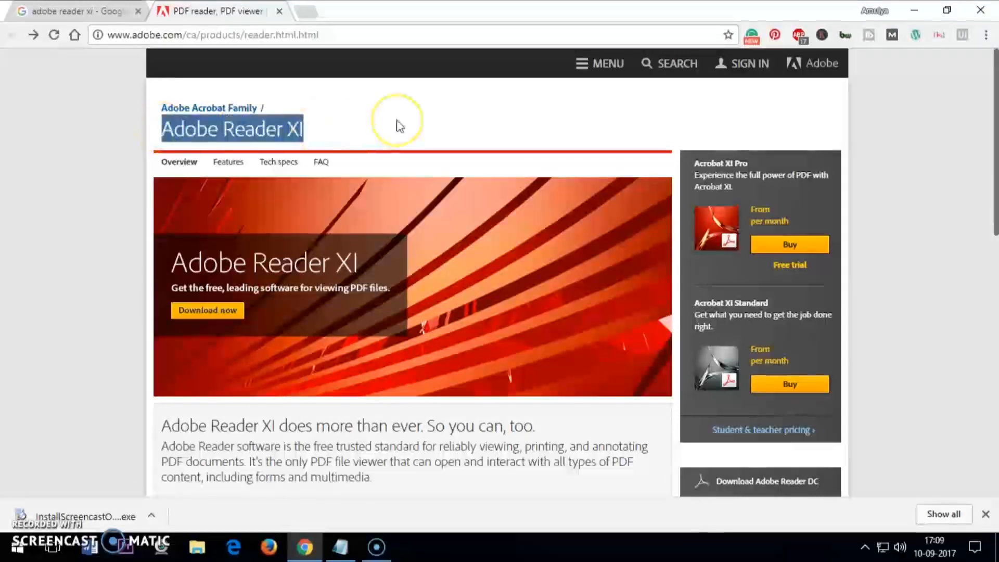
mouse_move(317, 123)
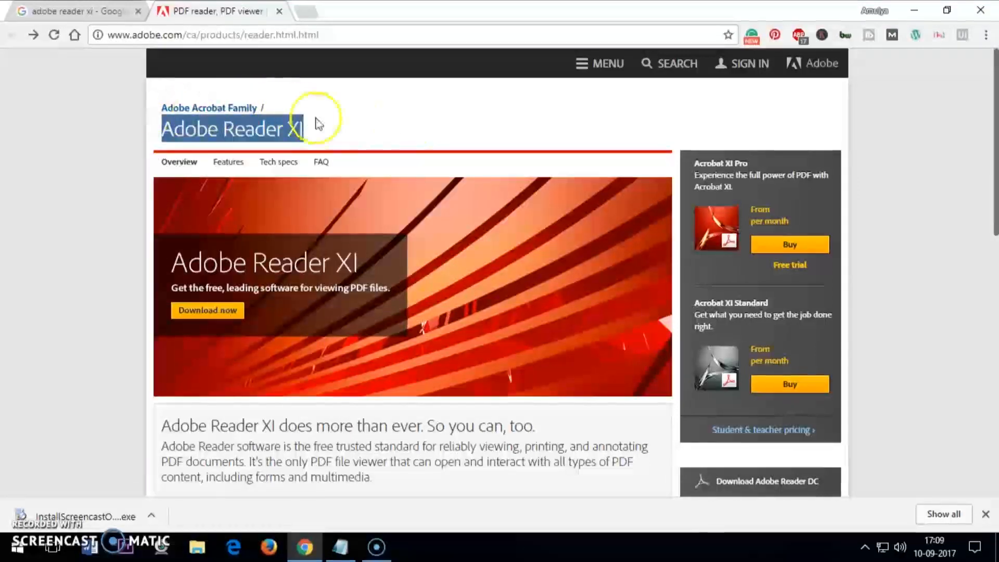
mouse_move(408, 130)
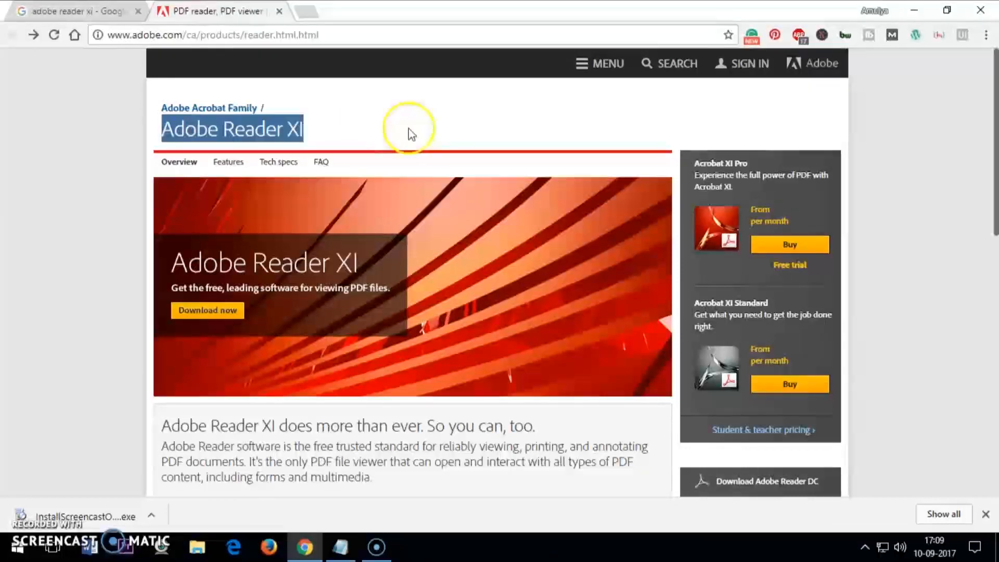
mouse_move(629, 283)
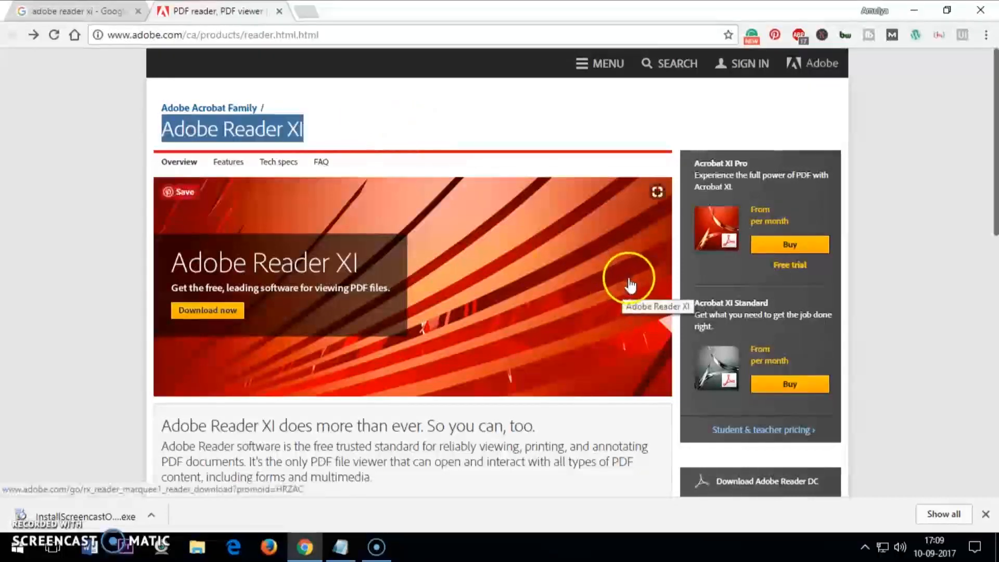
mouse_move(446, 131)
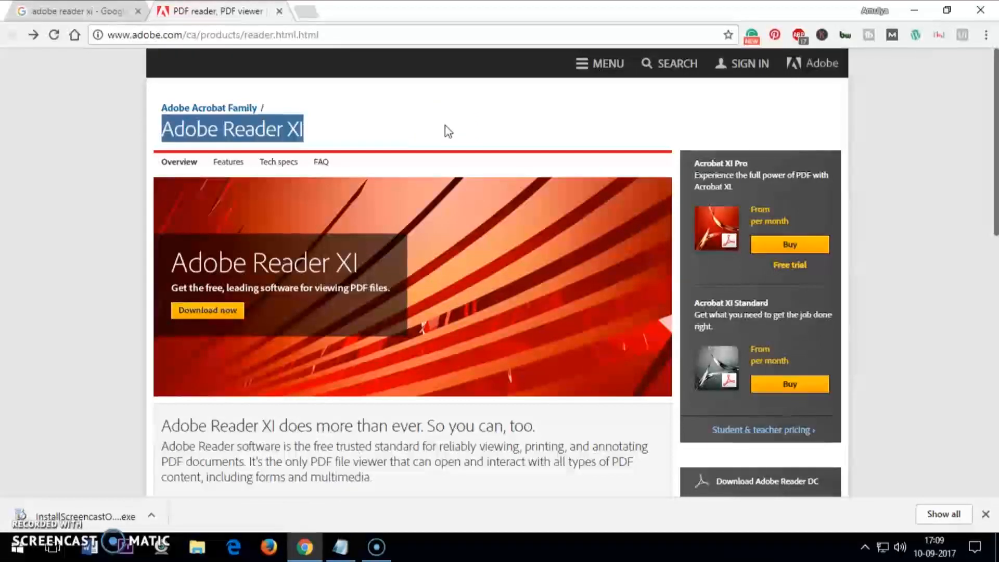
mouse_move(520, 239)
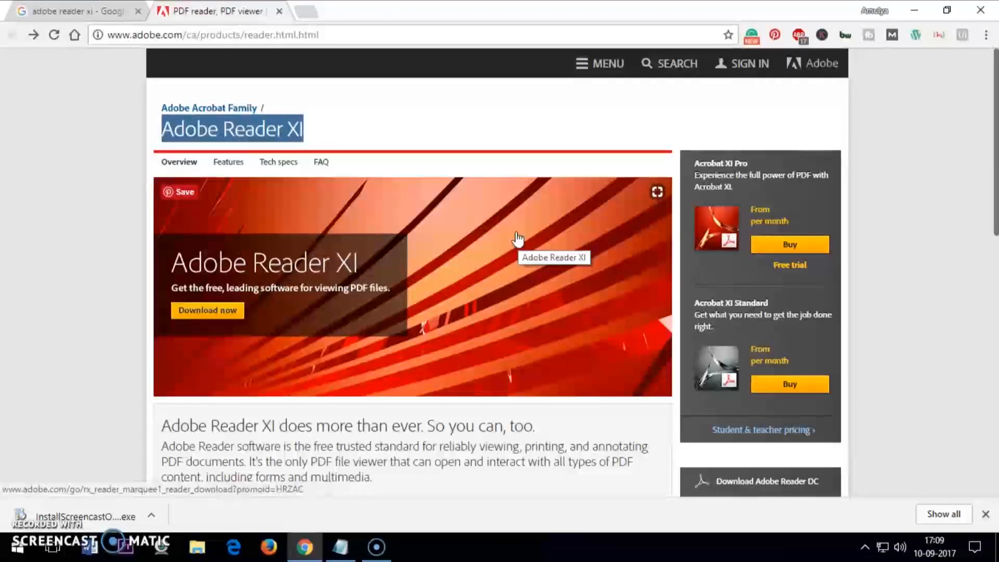
mouse_move(462, 121)
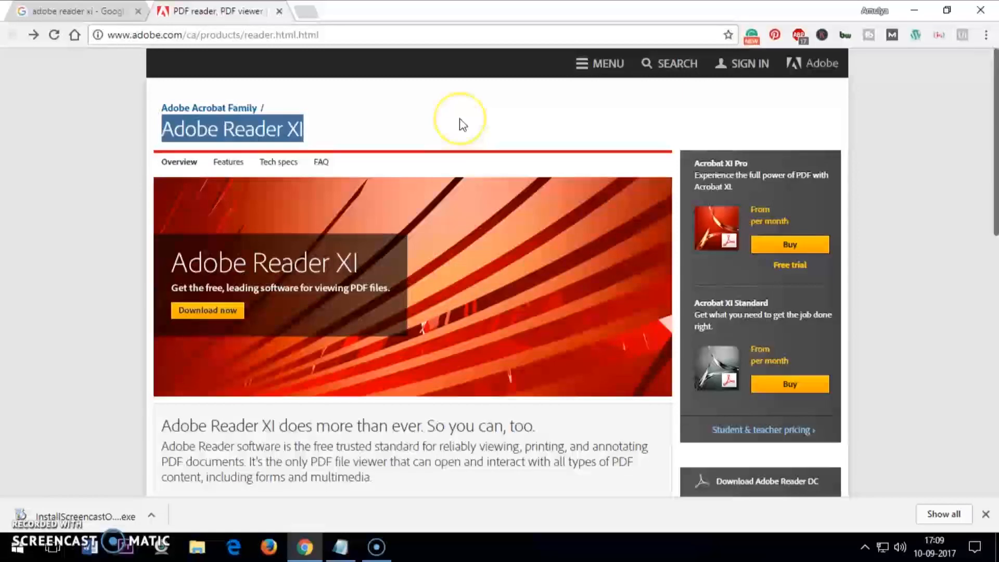
Start the Reader DC download, declining McAfee Security Scan Plus and the Chrome Extension
left_click(210, 34)
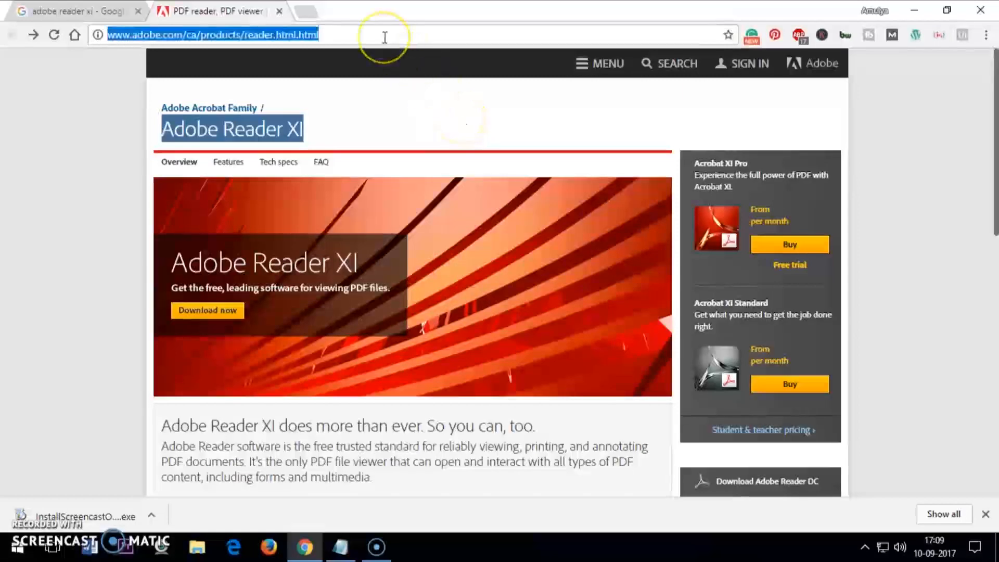
mouse_move(89, 548)
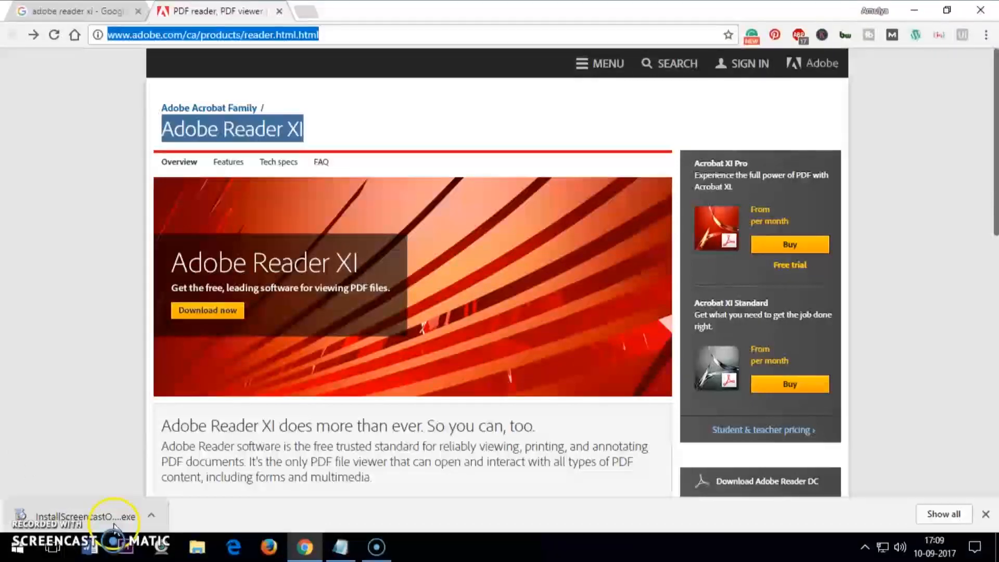
mouse_move(145, 161)
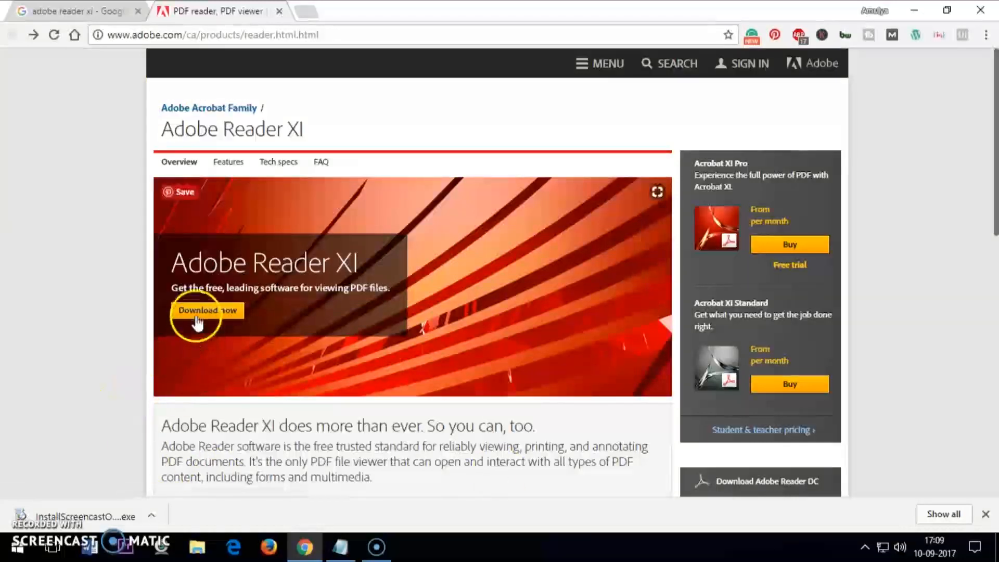
left_click(207, 310)
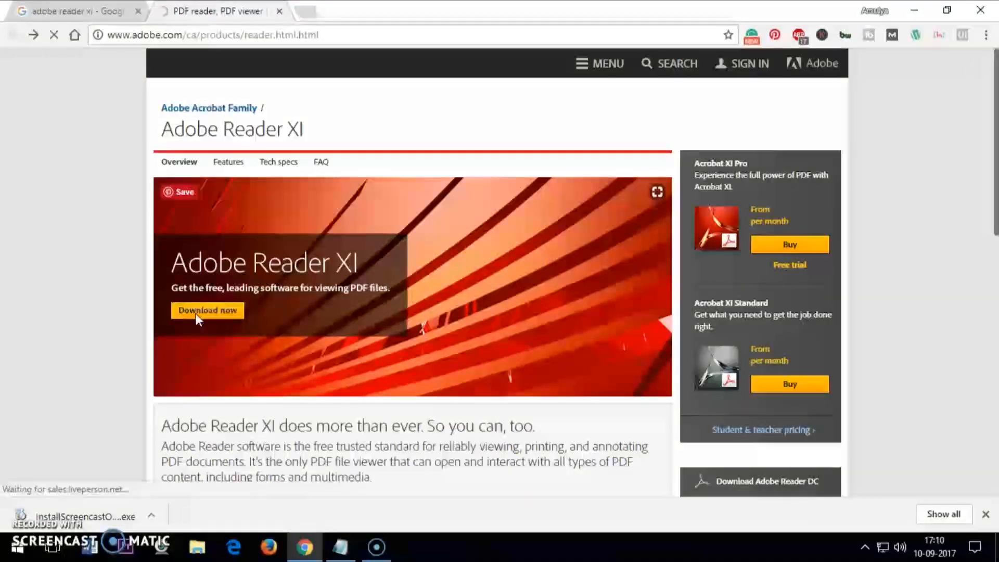
left_click(207, 310)
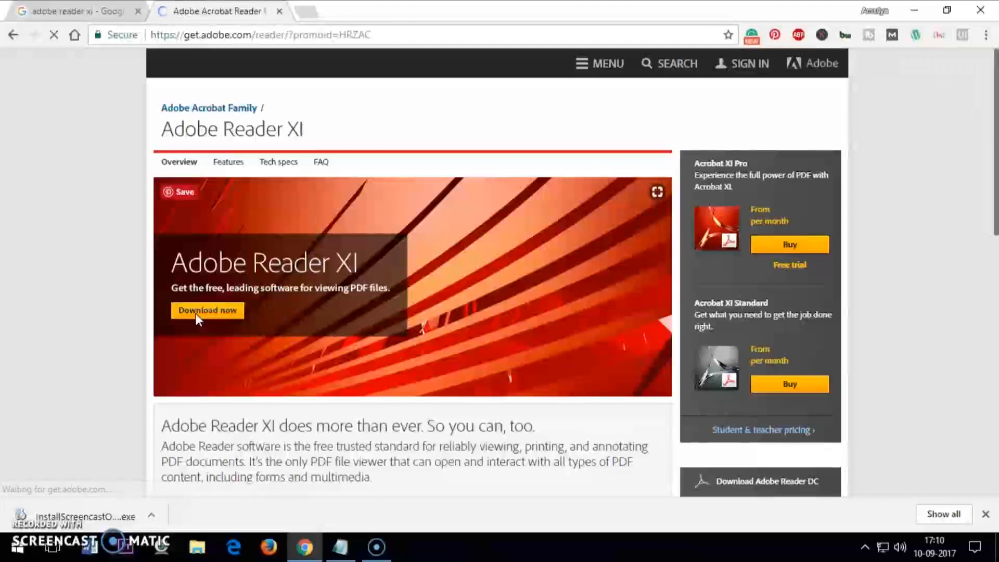
left_click(207, 310)
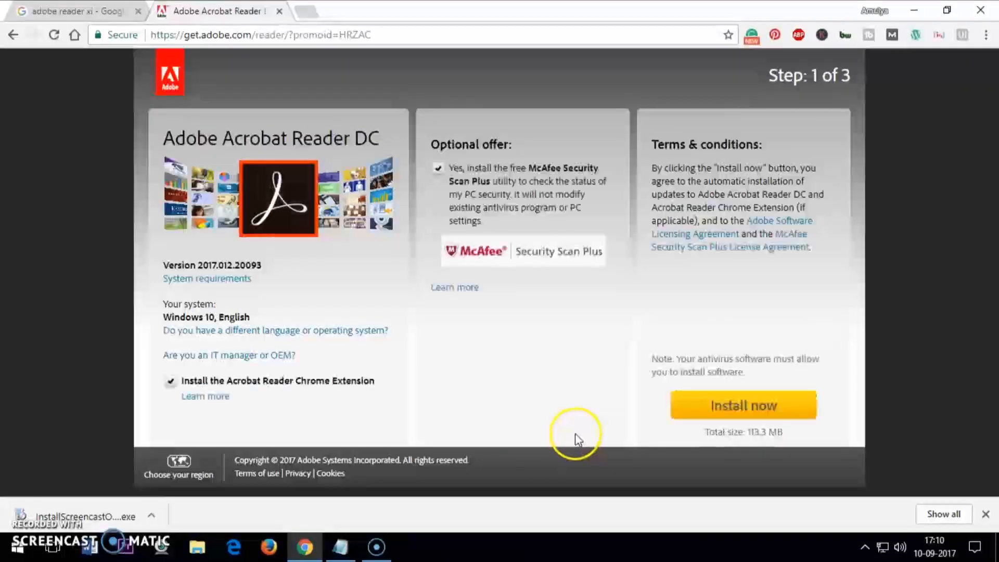
left_click(260, 35)
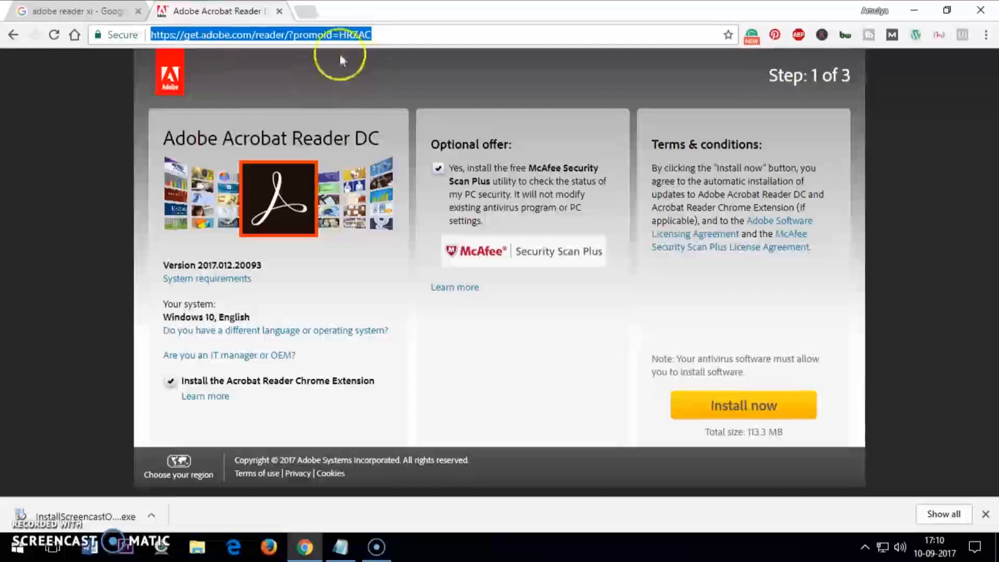
mouse_move(431, 233)
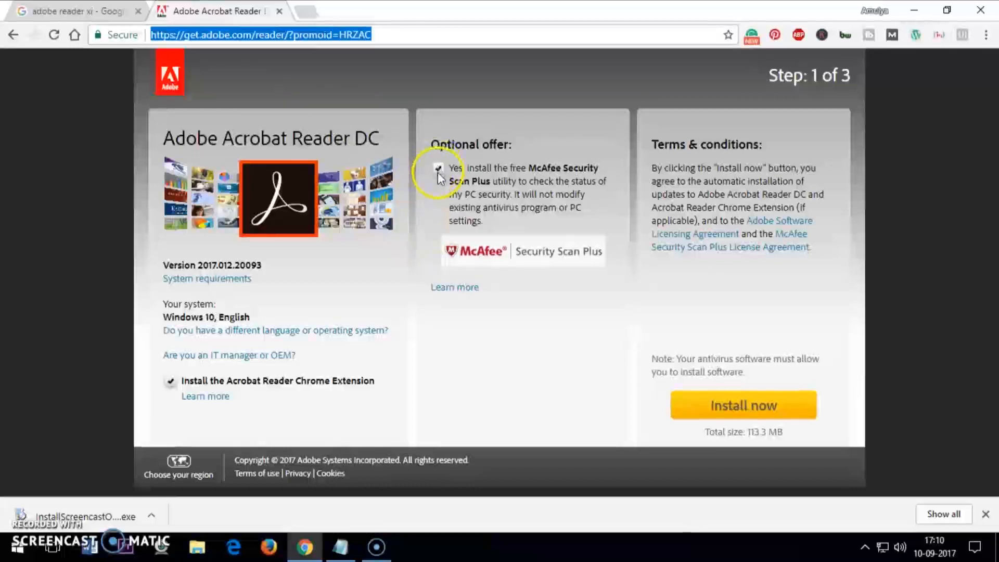
left_click(438, 170)
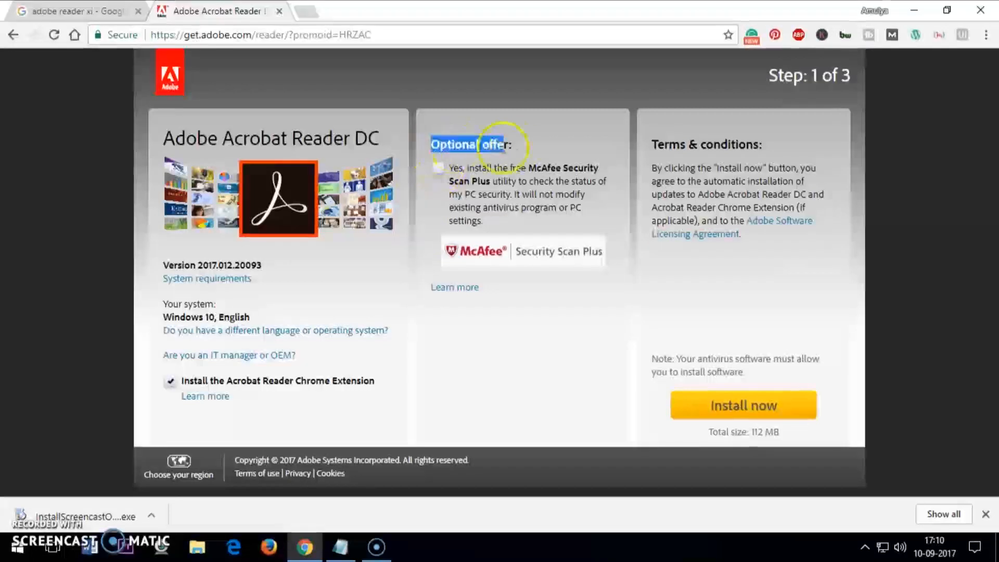
left_click(170, 381)
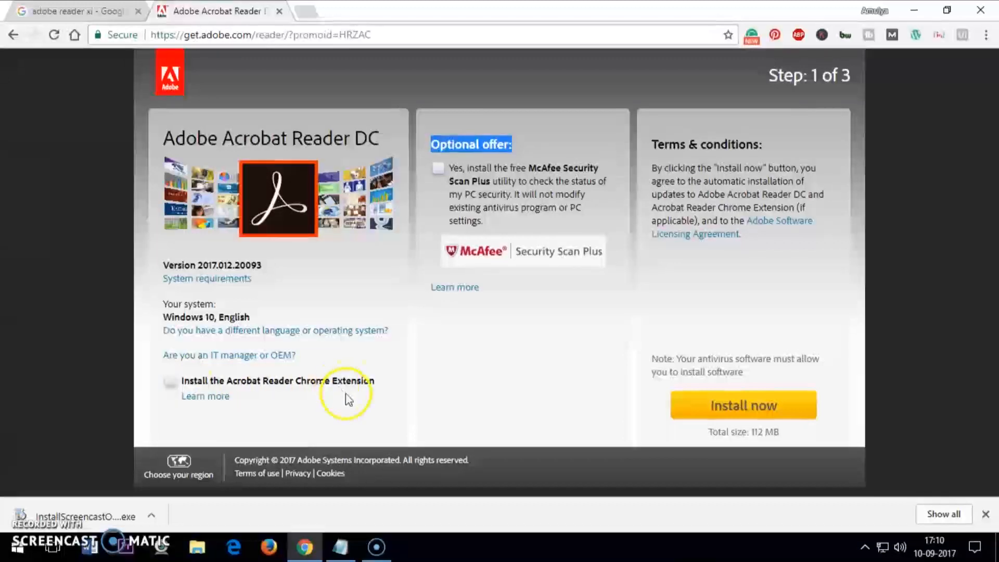
mouse_move(342, 414)
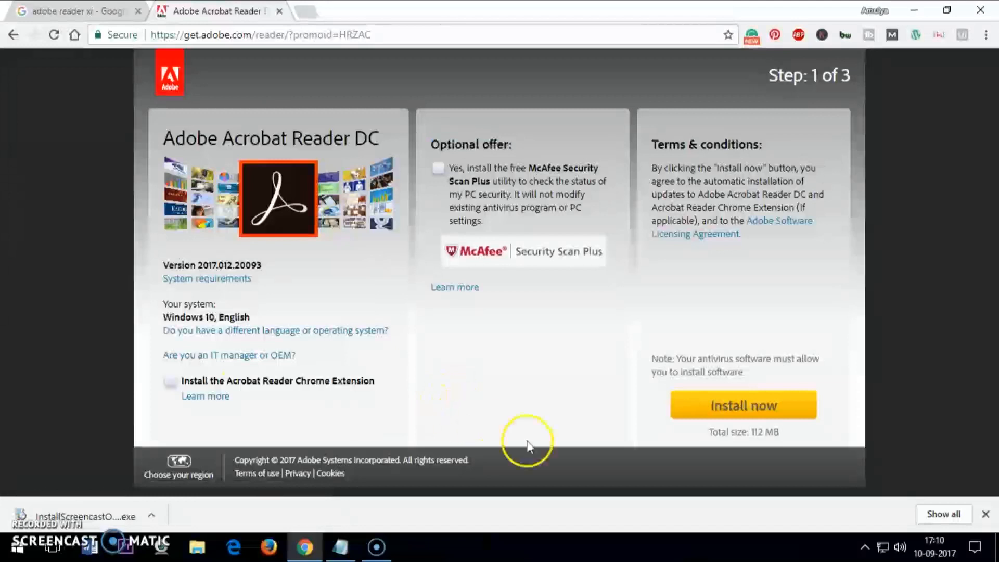
mouse_move(295, 322)
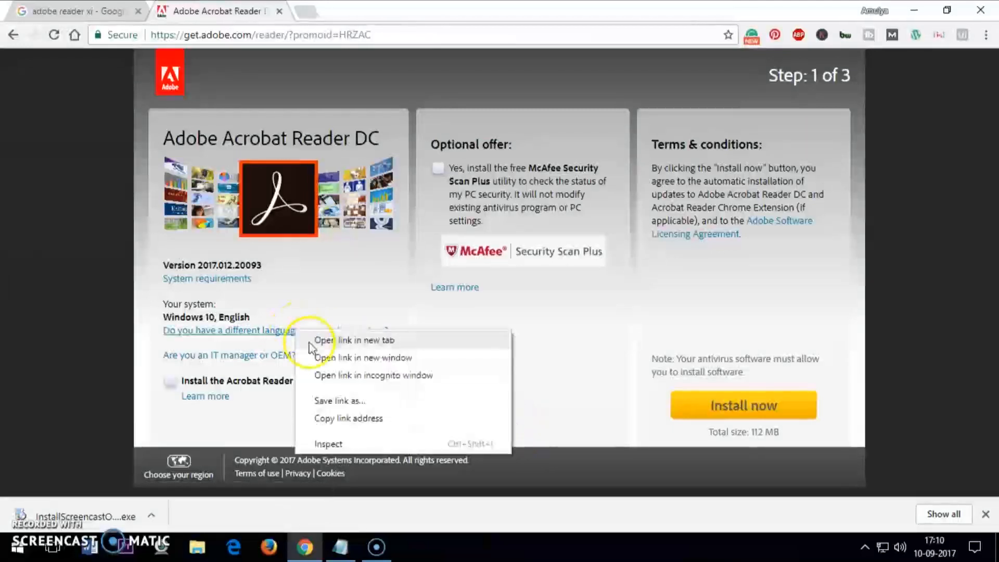
In a new tab, choose Mac OS Intel 10.9, English, and Reader 11.0.10 for Mac Intel
left_click(360, 340)
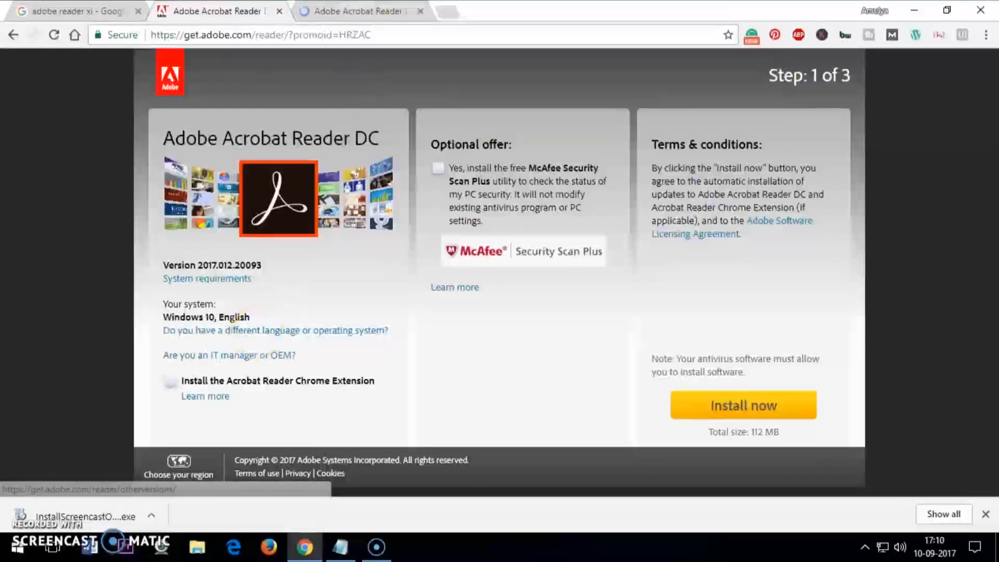
left_click(274, 330)
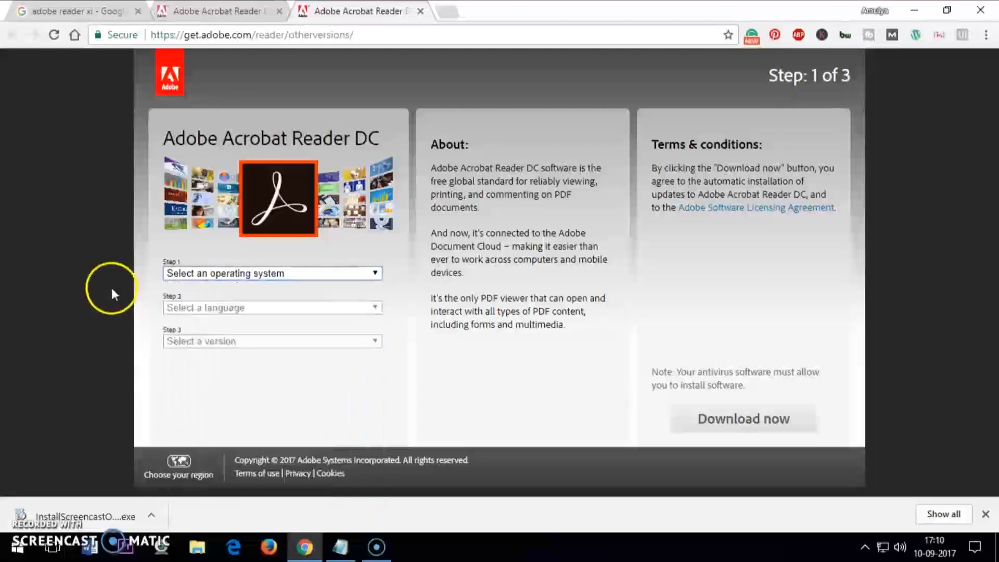
left_click(272, 273)
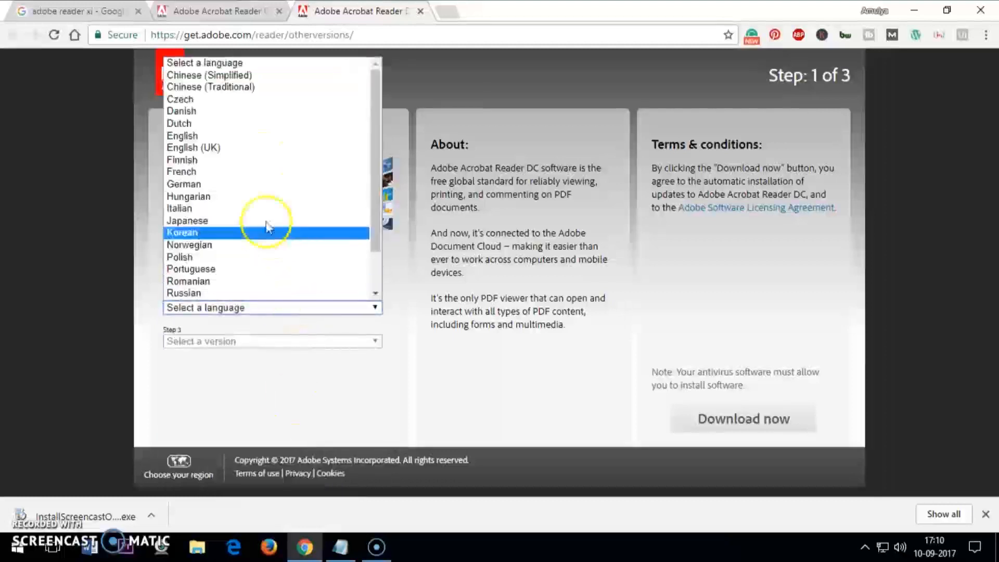
left_click(181, 135)
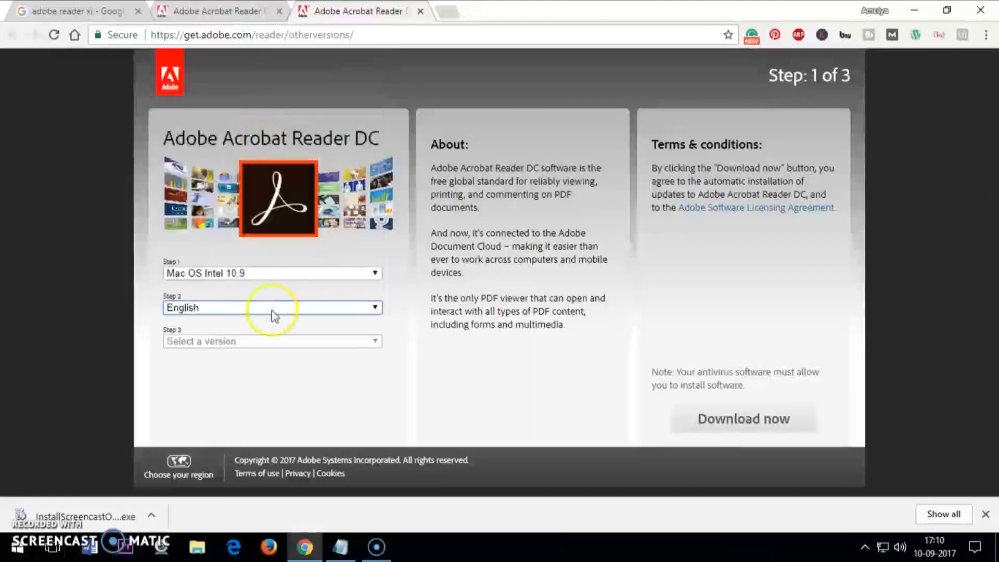
left_click(272, 341)
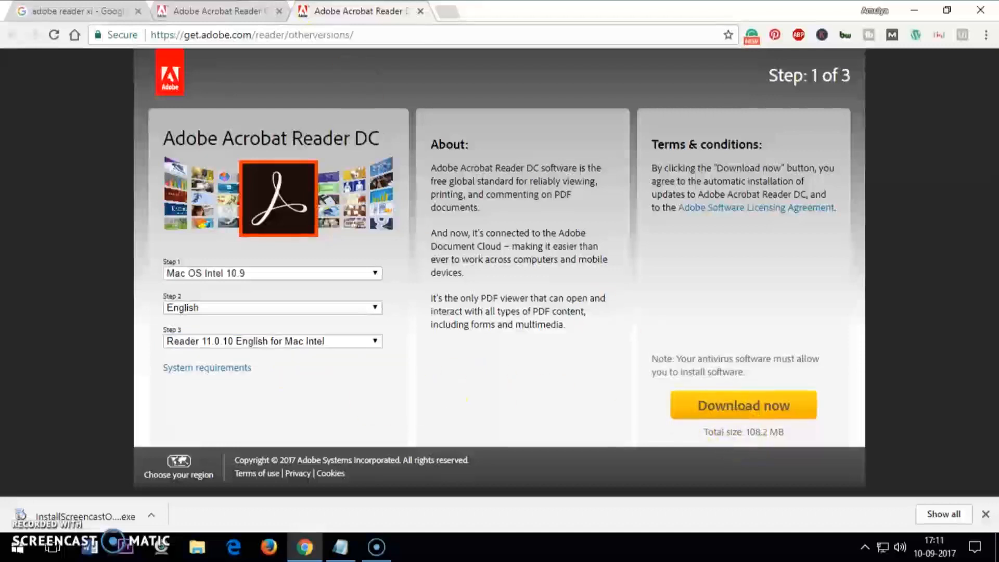
Back on the Windows Reader DC tab, start the installer download
left_click(743, 405)
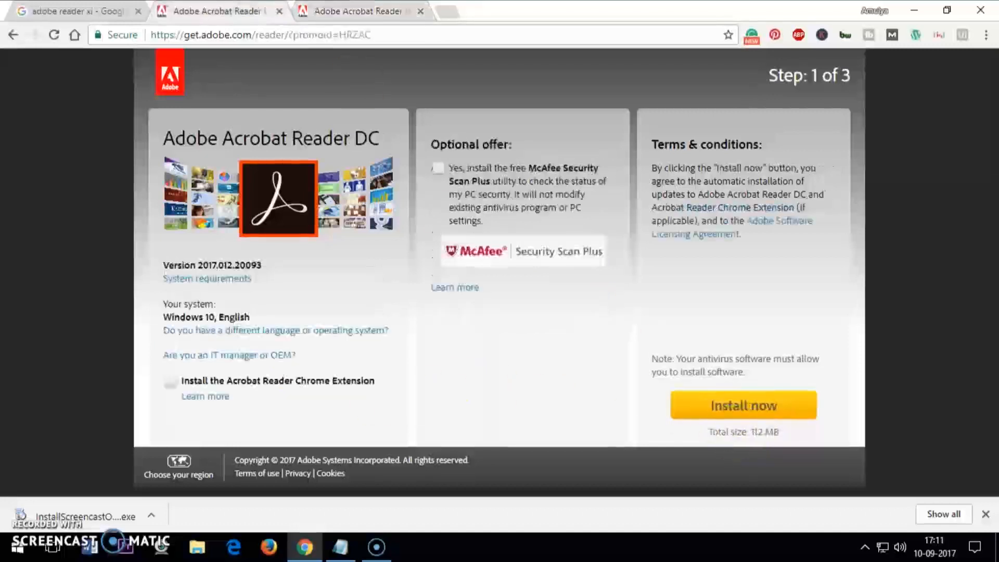
left_click(743, 406)
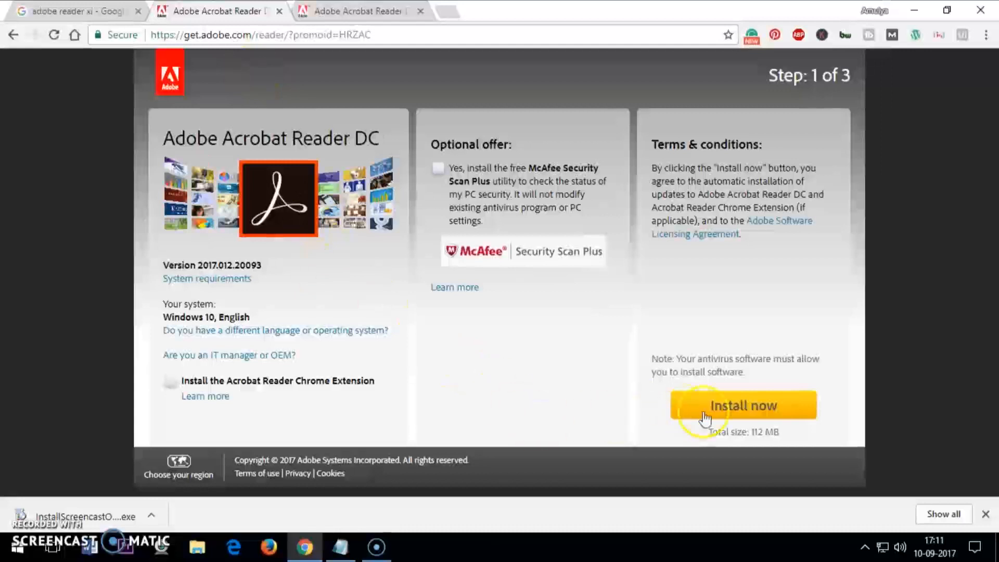
left_click(743, 405)
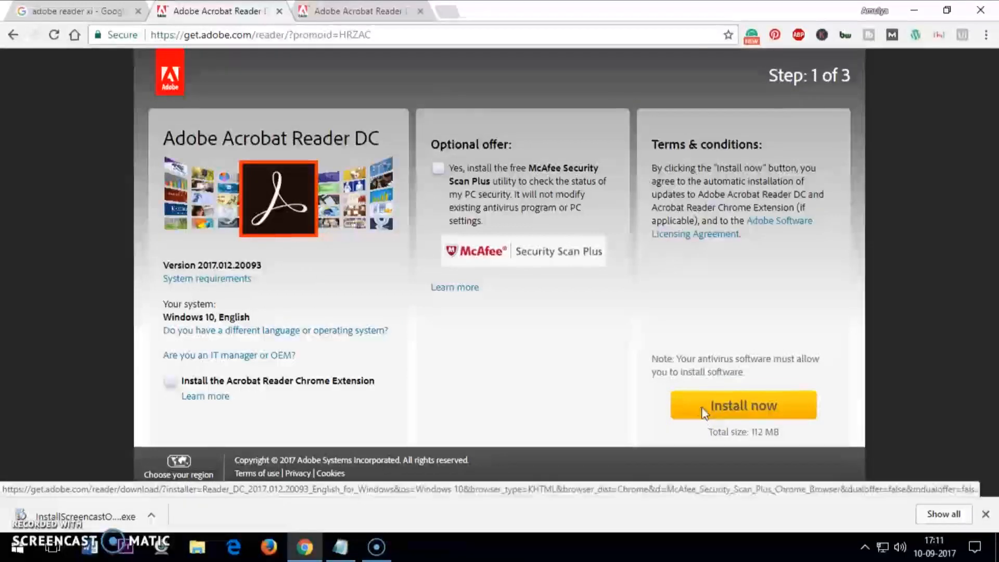
left_click(743, 406)
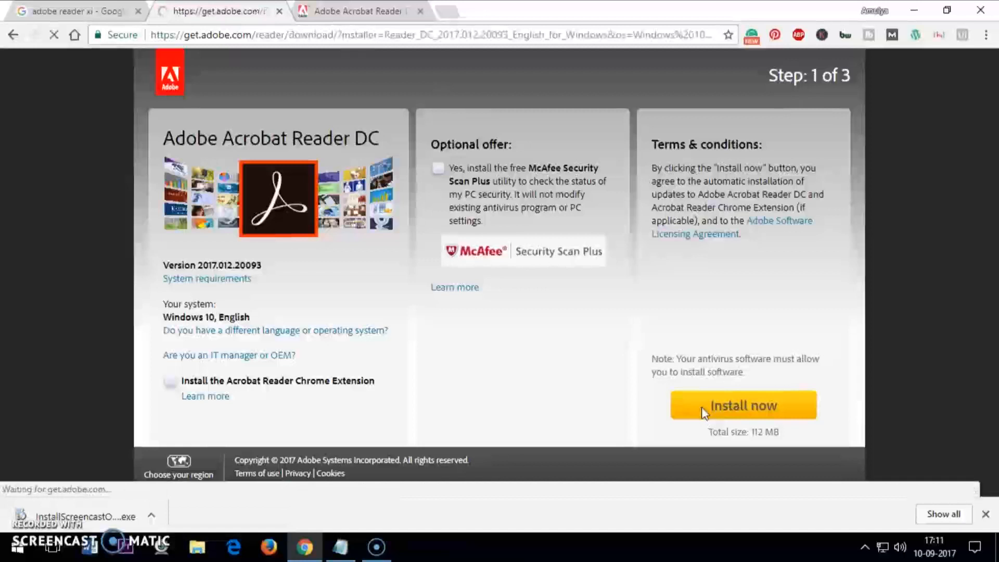
left_click(743, 405)
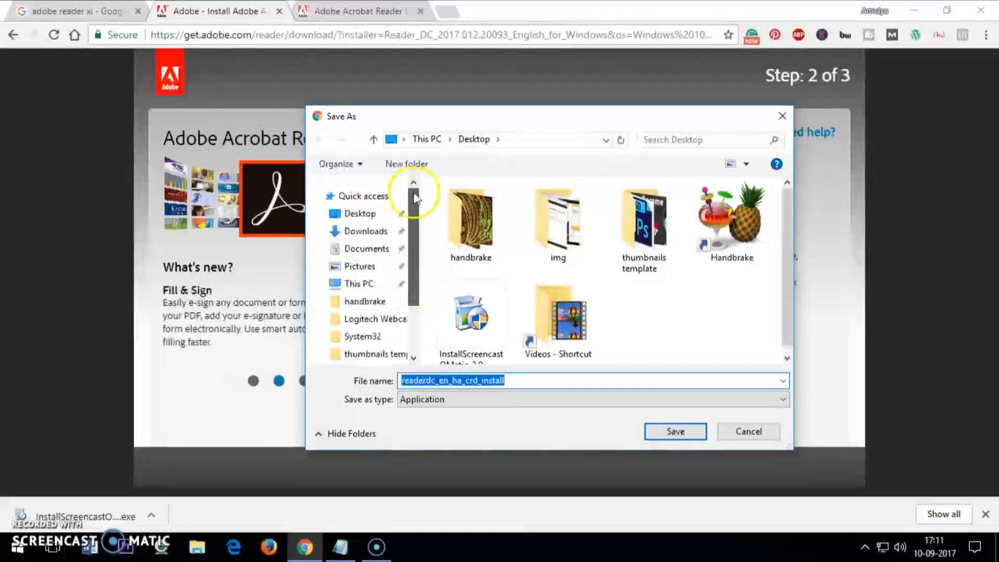
Save readerdc_en_ha_crd_install to the Downloads folder
left_click(366, 230)
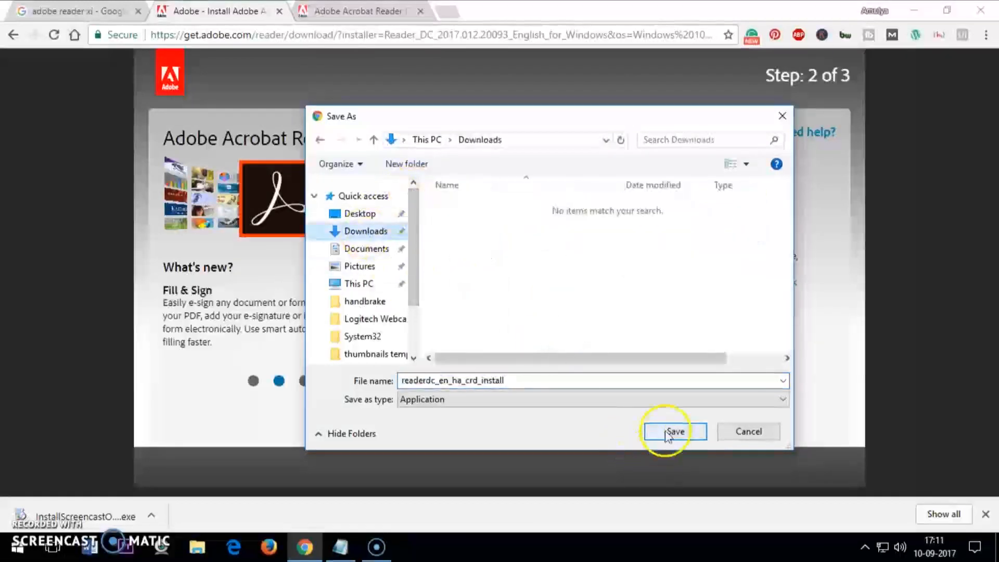
left_click(673, 431)
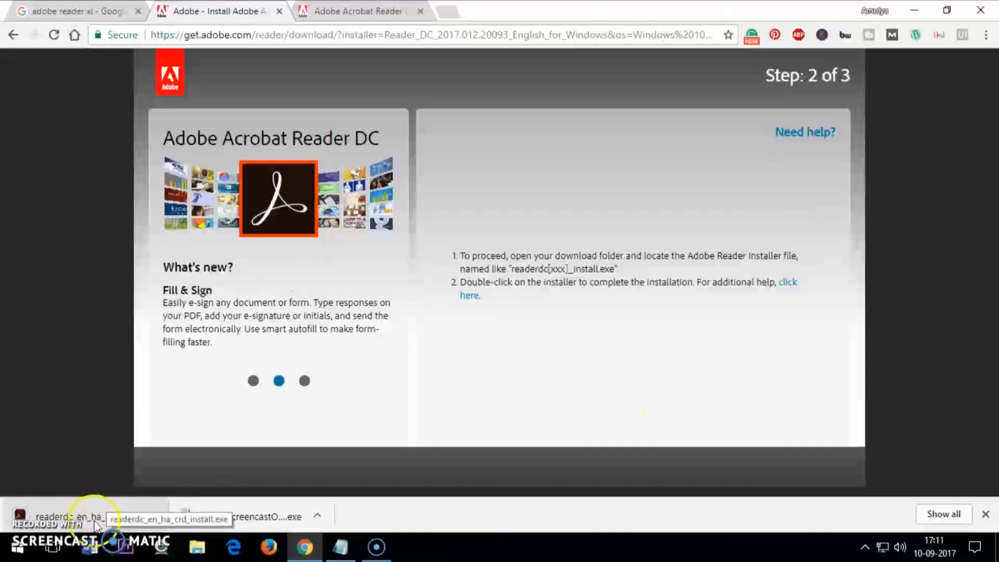
Run the downloaded Reader DC installer so it begins downloading
left_click(70, 516)
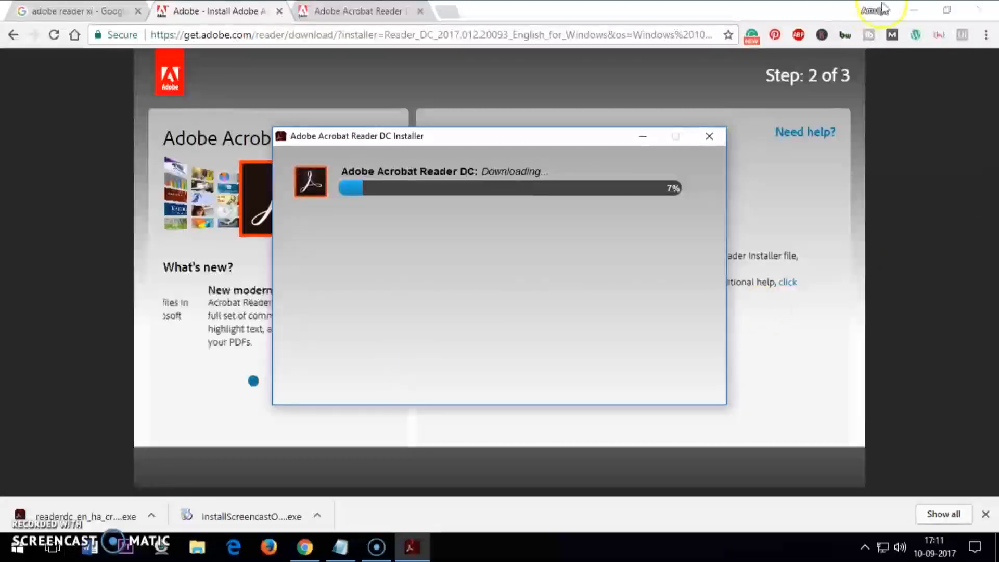
mouse_move(860, 67)
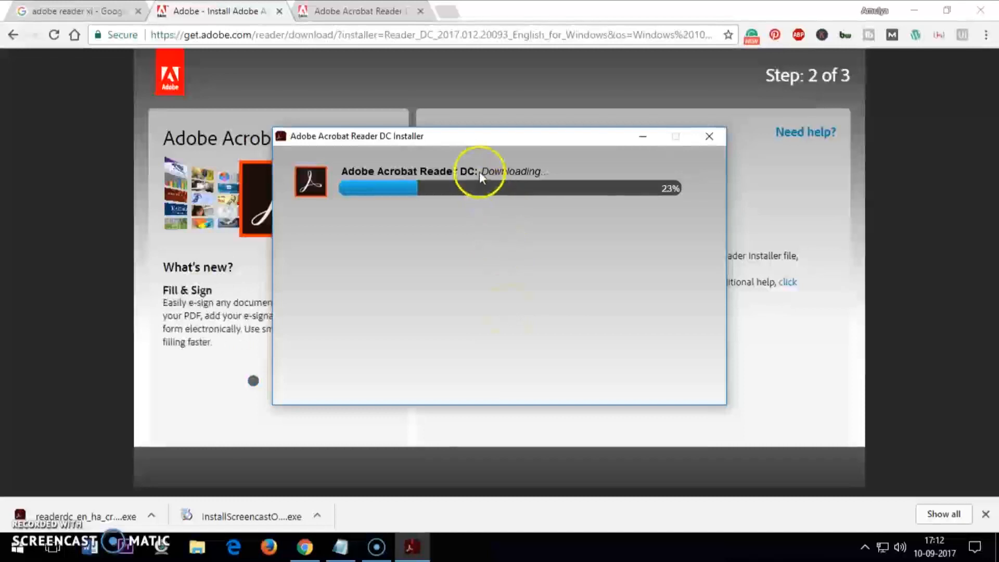
mouse_move(554, 183)
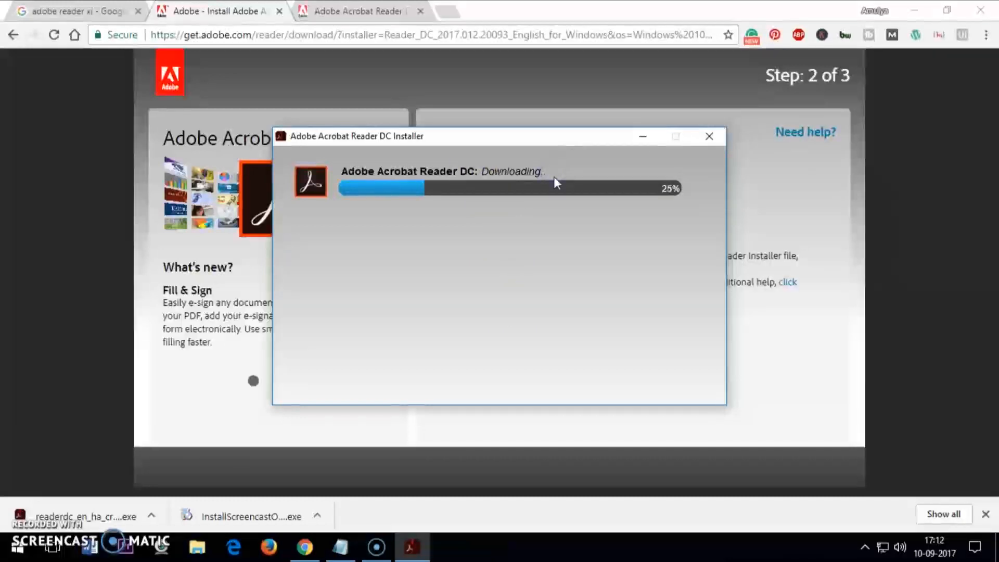
mouse_move(588, 228)
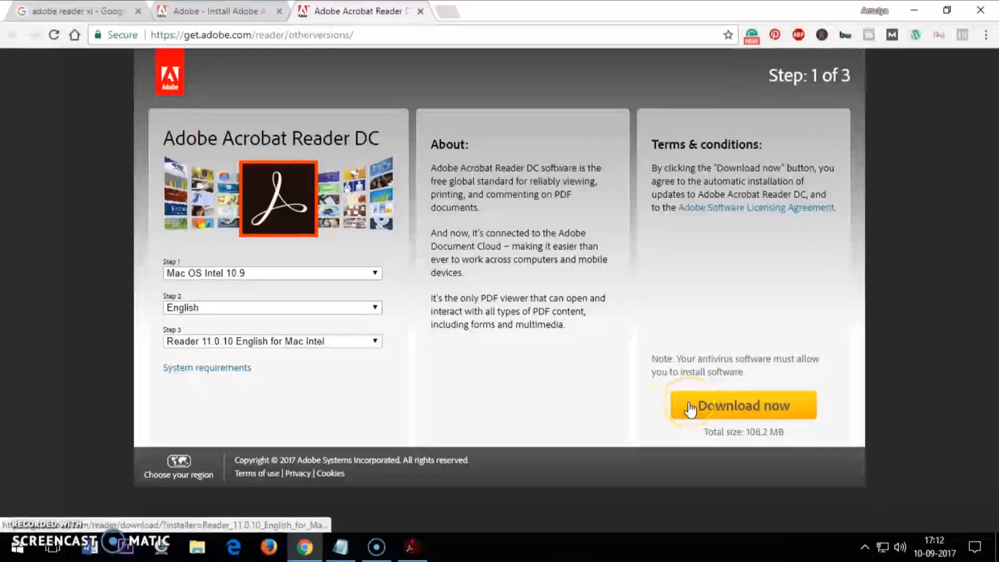
Request the Reader 11.0.10 Mac download, then cancel saving the file
left_click(743, 405)
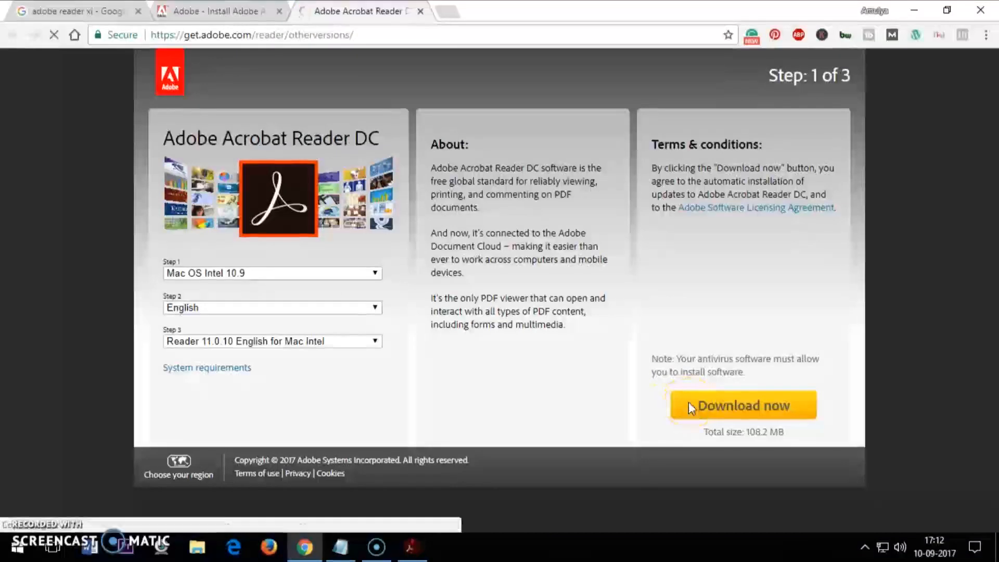
left_click(743, 406)
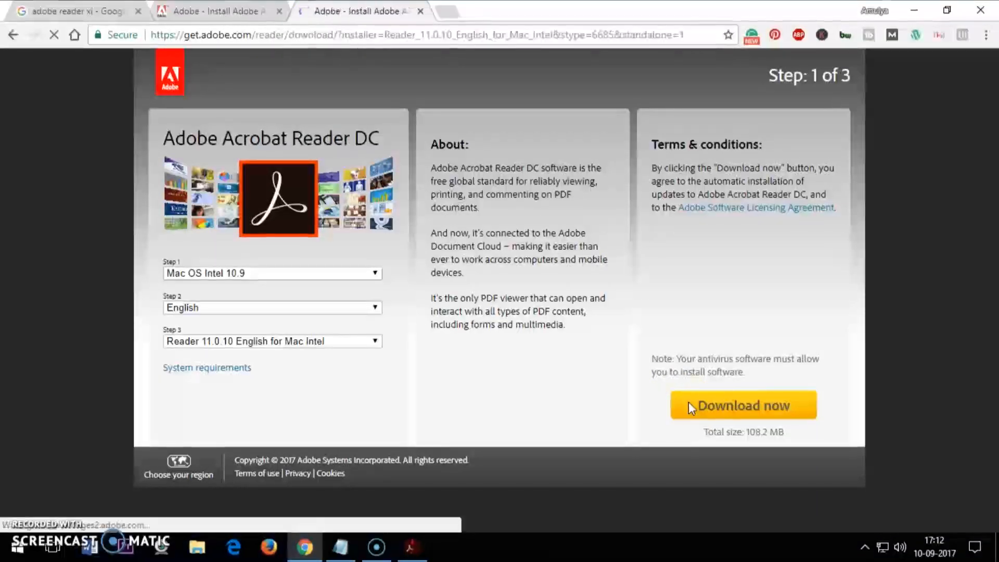
left_click(743, 404)
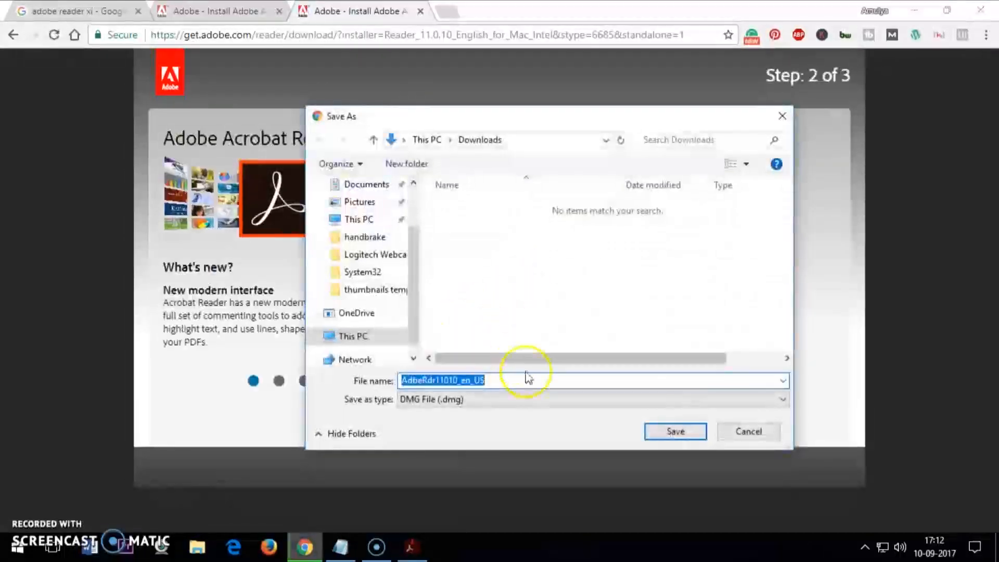
left_click(674, 431)
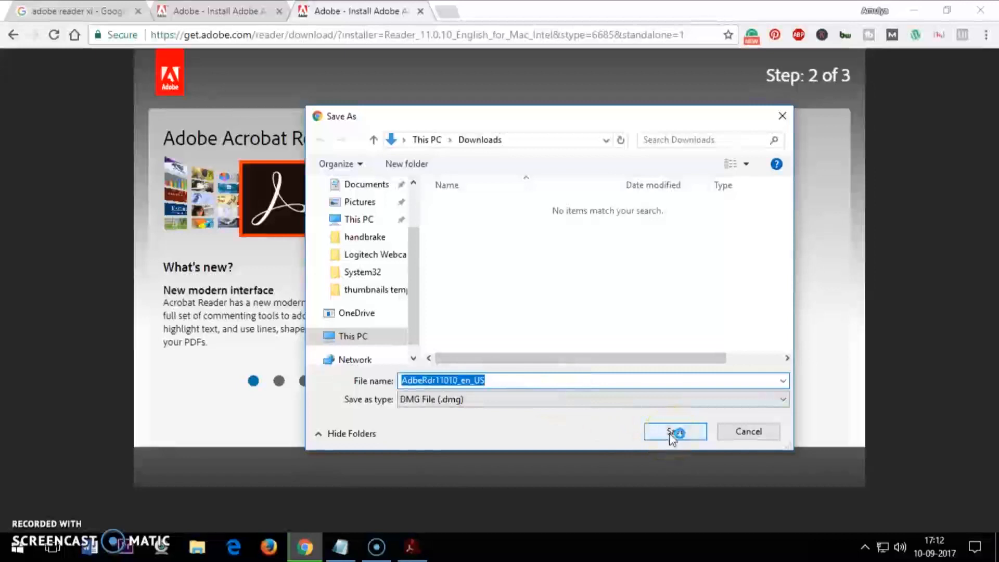
left_click(675, 432)
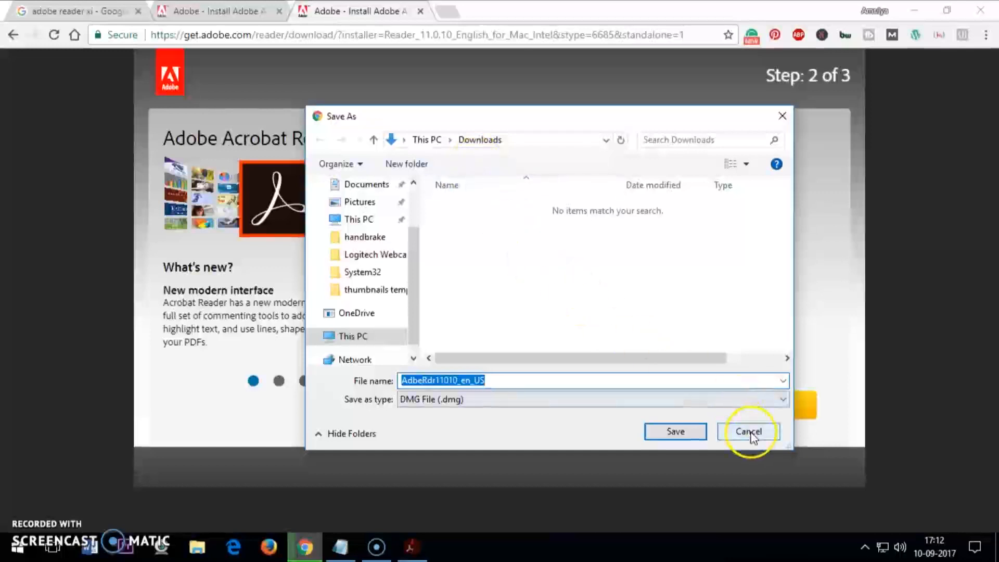
left_click(748, 432)
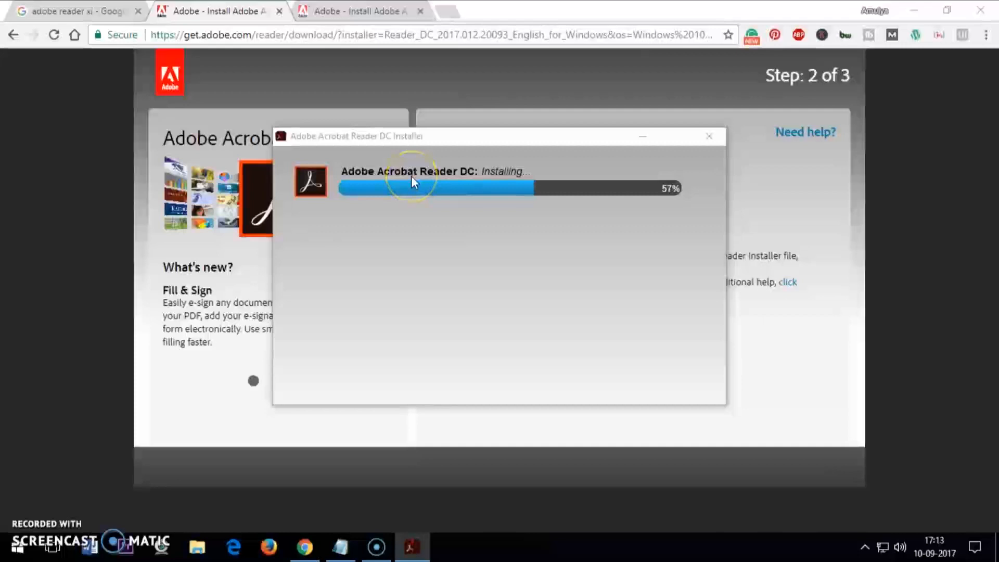
mouse_move(398, 181)
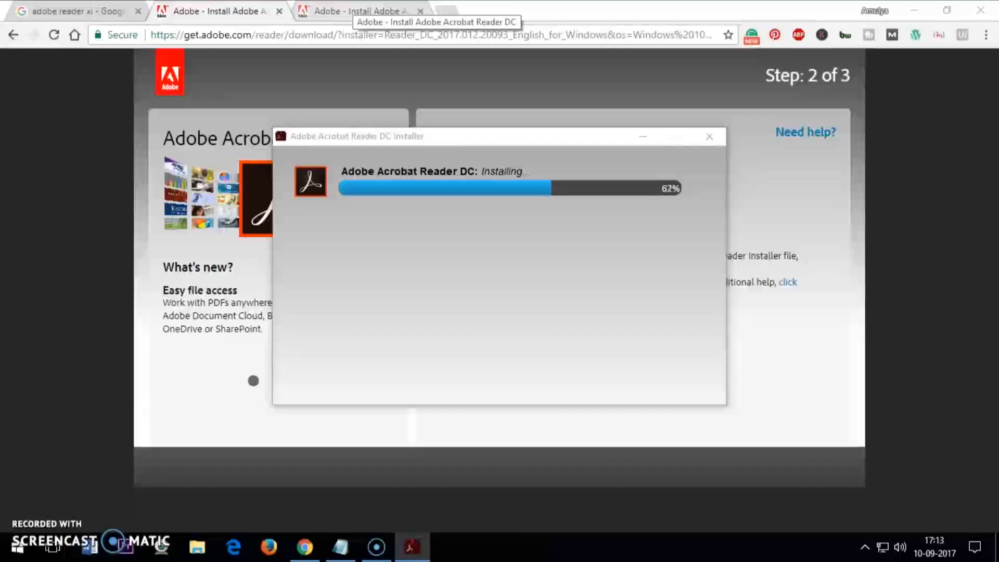
Start a new-tab Google search for 'pdf editor open source'
type("pdf edo")
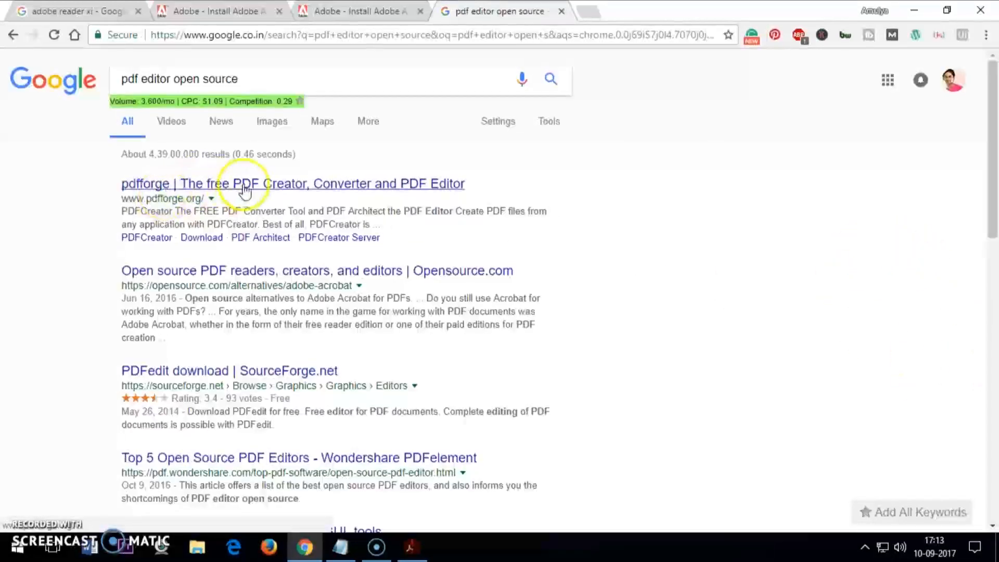
Open the pdfforge and Opensource.com PDF editor results in new tabs
left_click(242, 184)
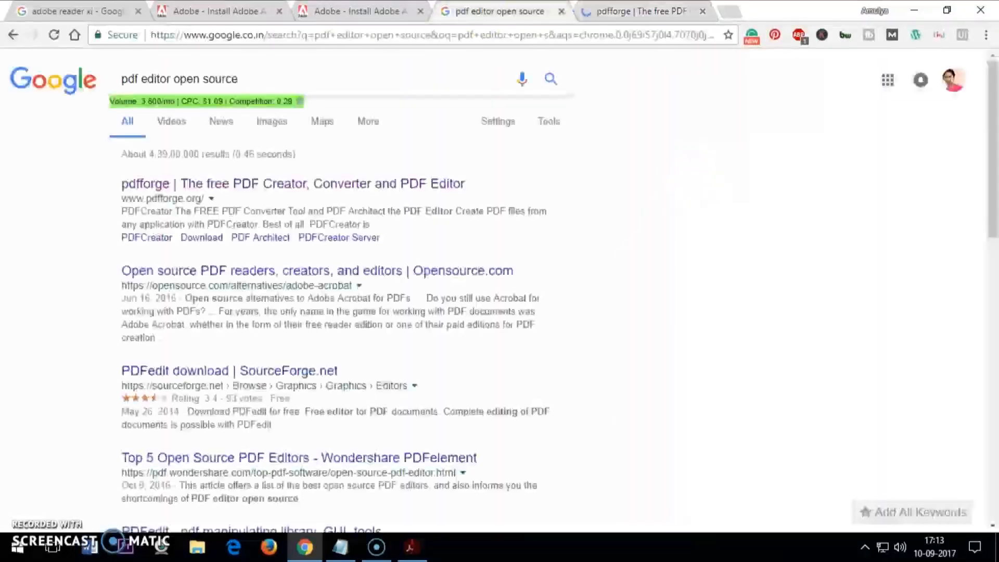
mouse_move(168, 278)
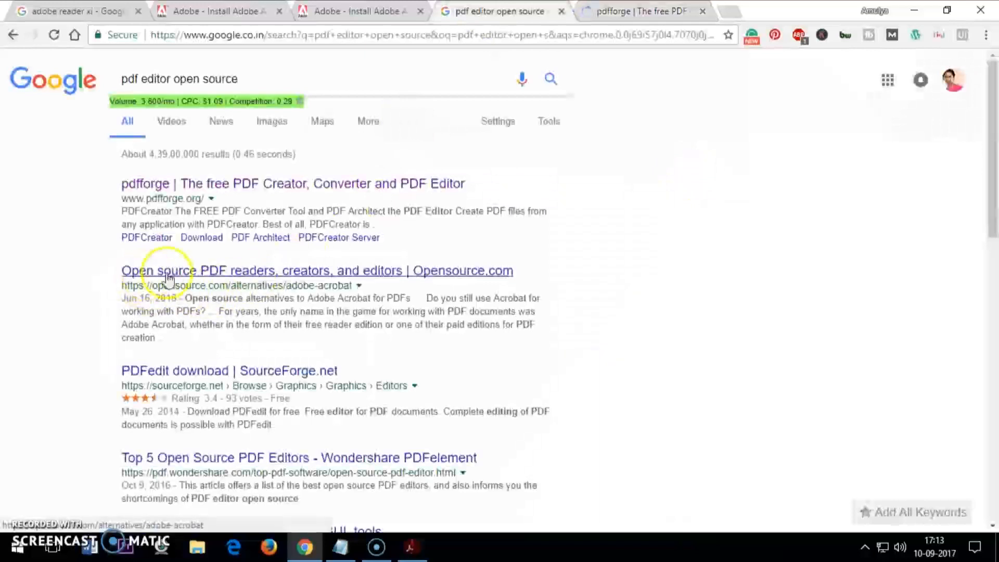
left_click(317, 270)
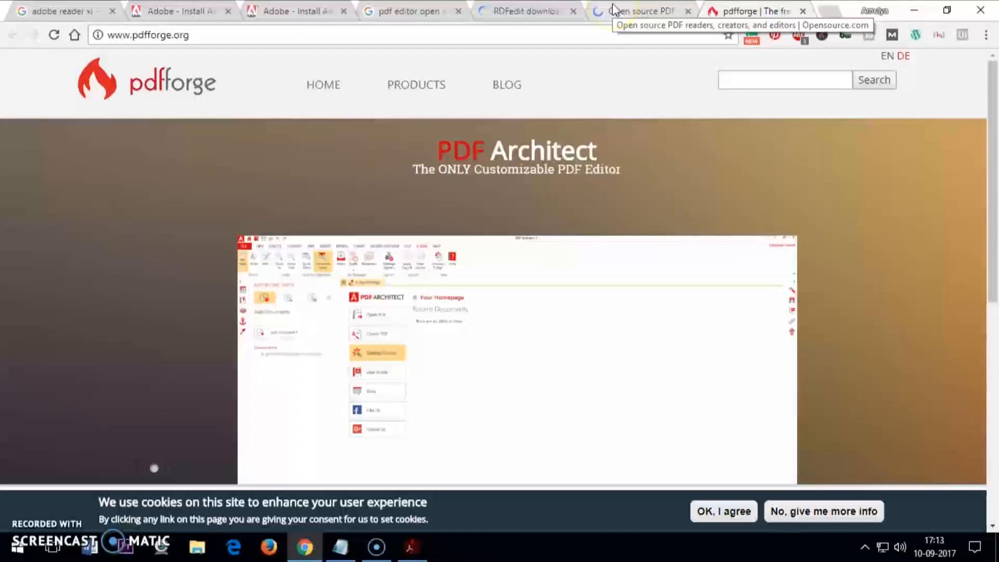
Switch to the Opensource.com article tab, then to the PDFedit SourceForge tab
left_click(640, 11)
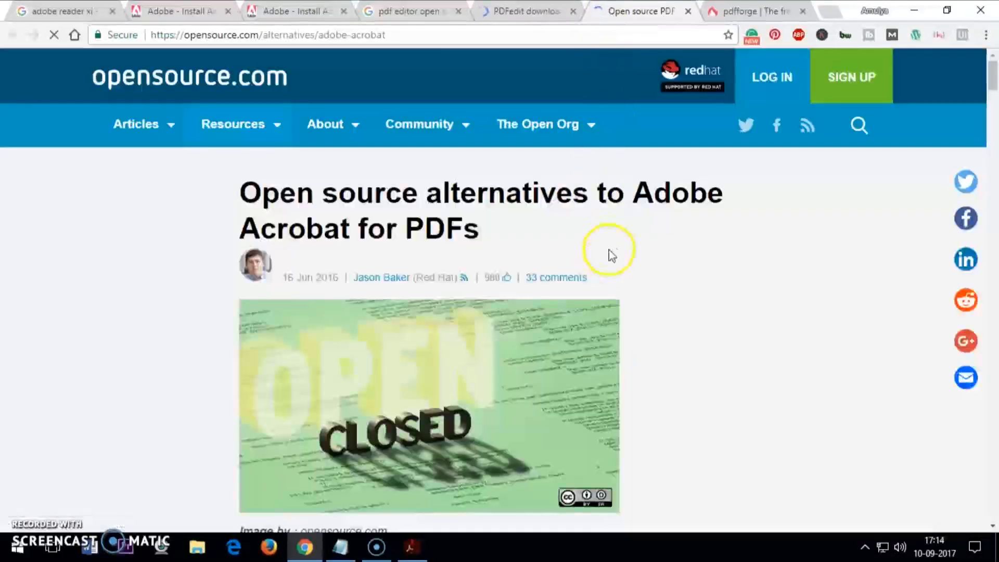
left_click(522, 11)
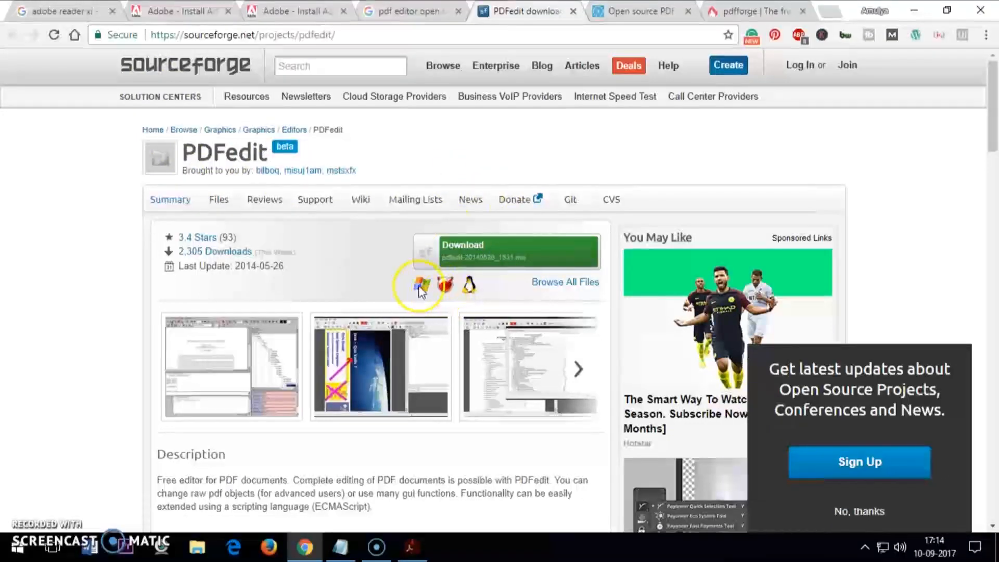
mouse_move(468, 293)
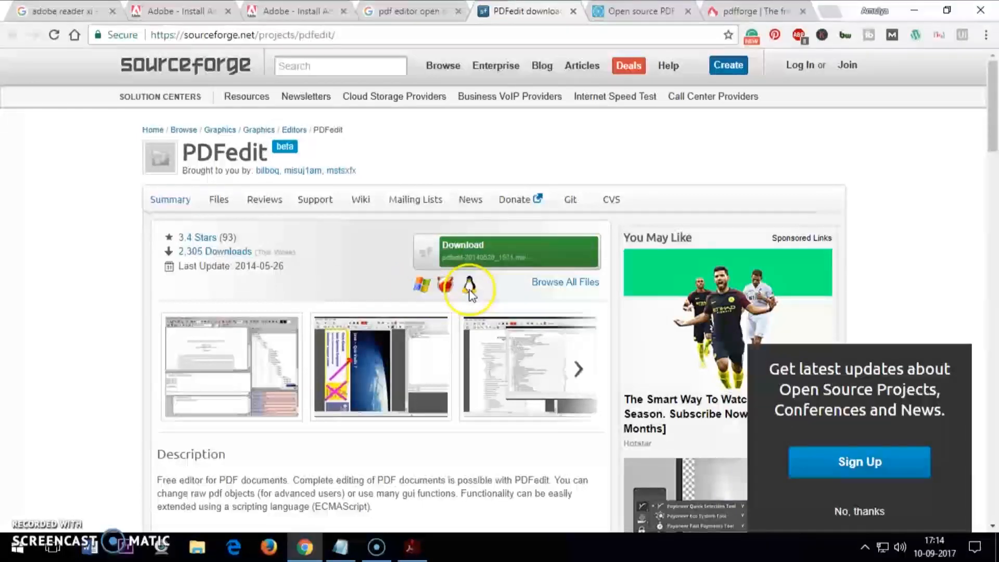
mouse_move(452, 290)
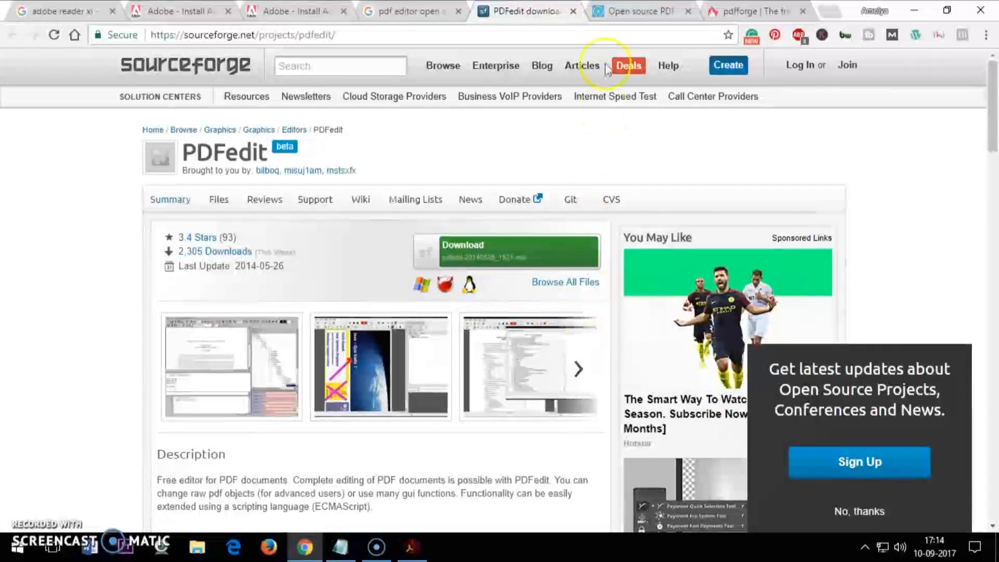
mouse_move(676, 292)
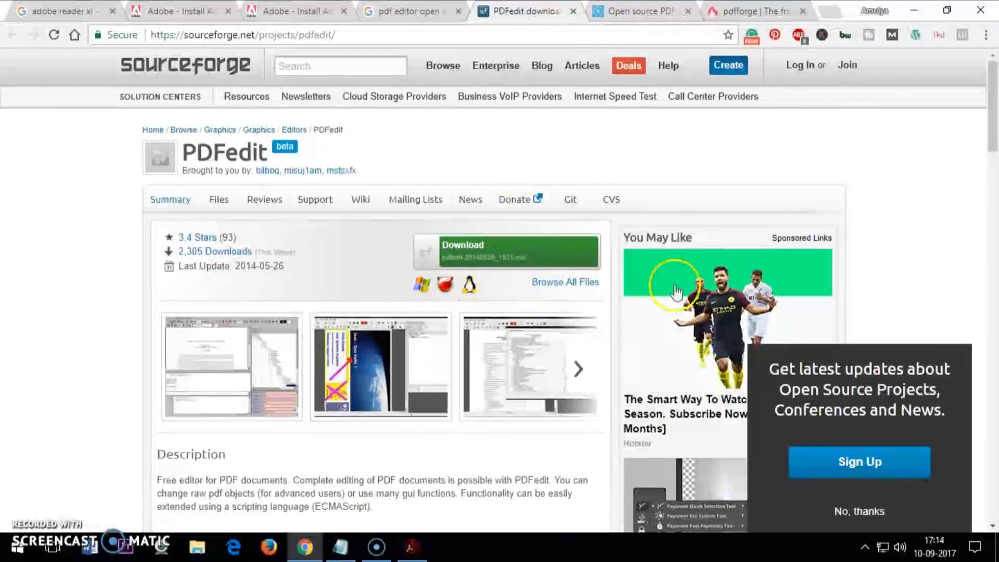
Scroll the PDFedit page down to its releases and user reviews
scroll("down", 3)
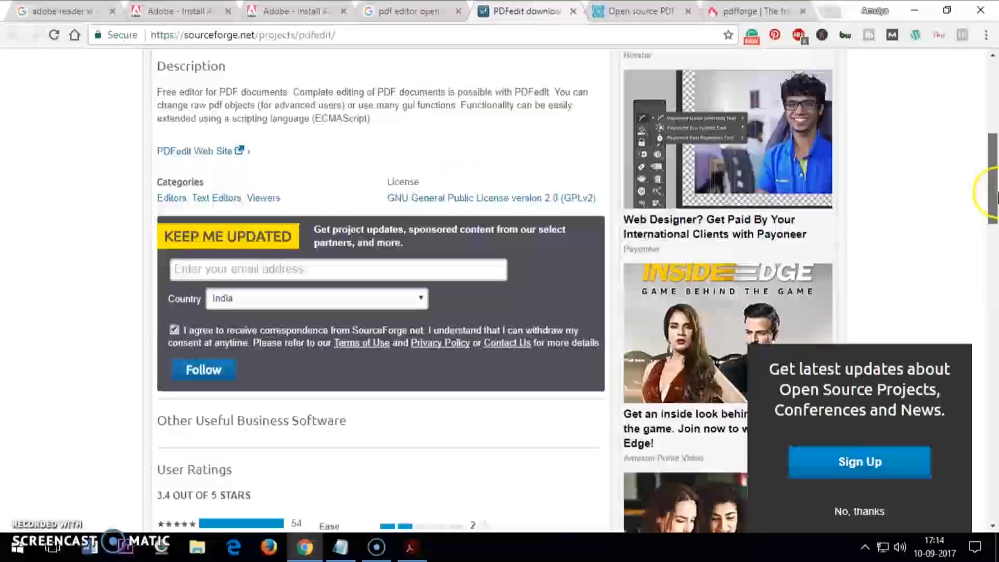
left_click(411, 547)
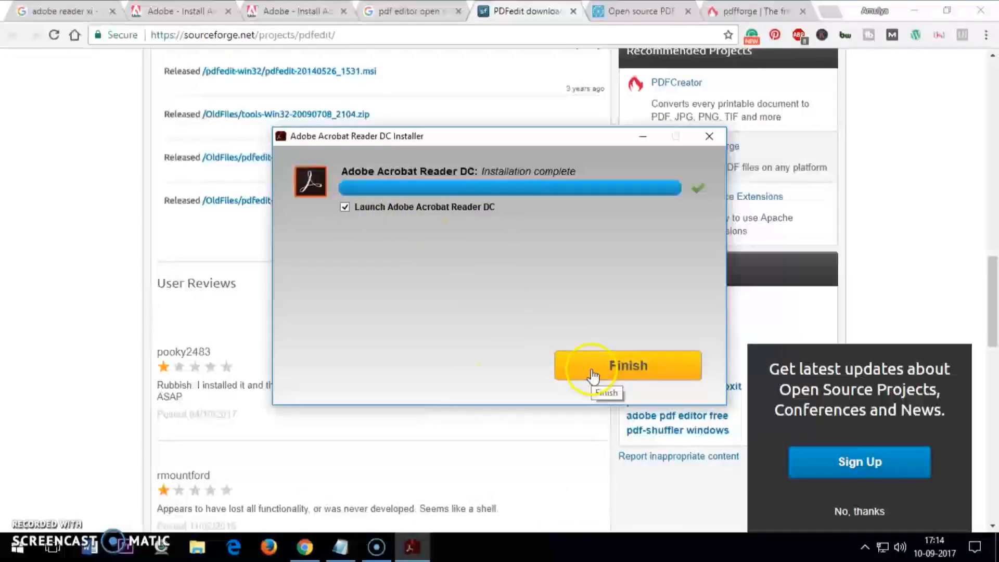
Finish the installer with Launch Reader DC checked, leaving the review filter unfiltered
left_click(627, 366)
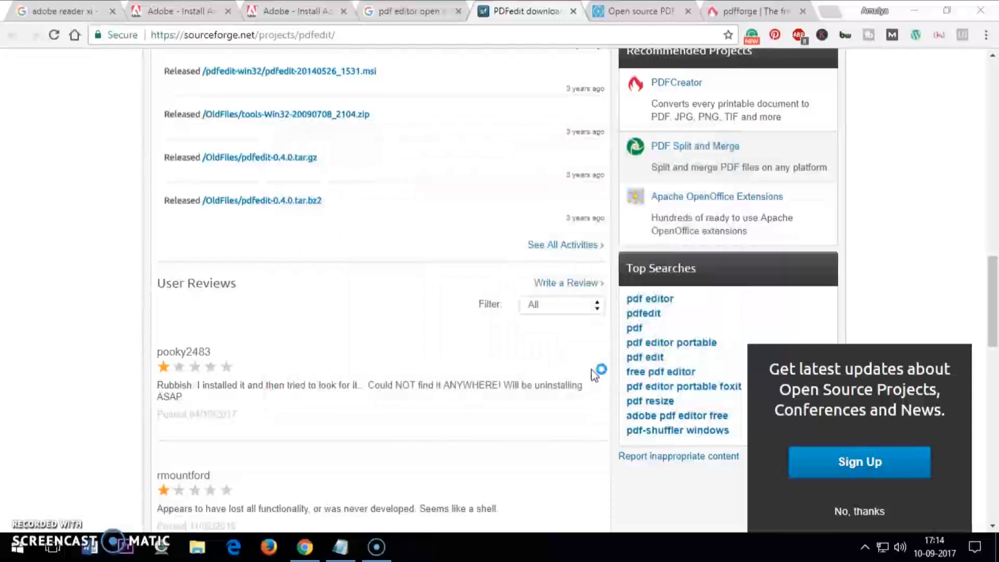
left_click(560, 305)
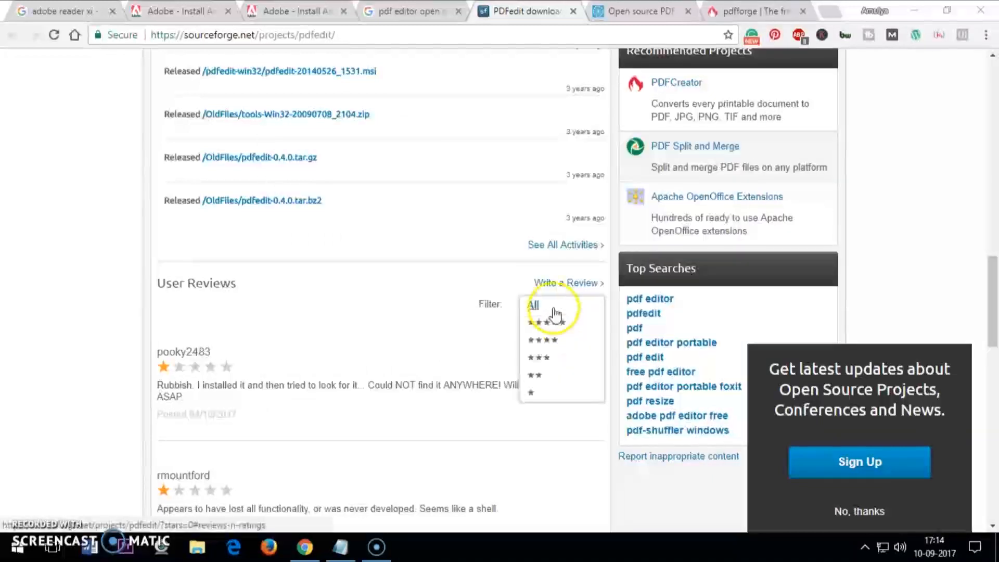
left_click(533, 304)
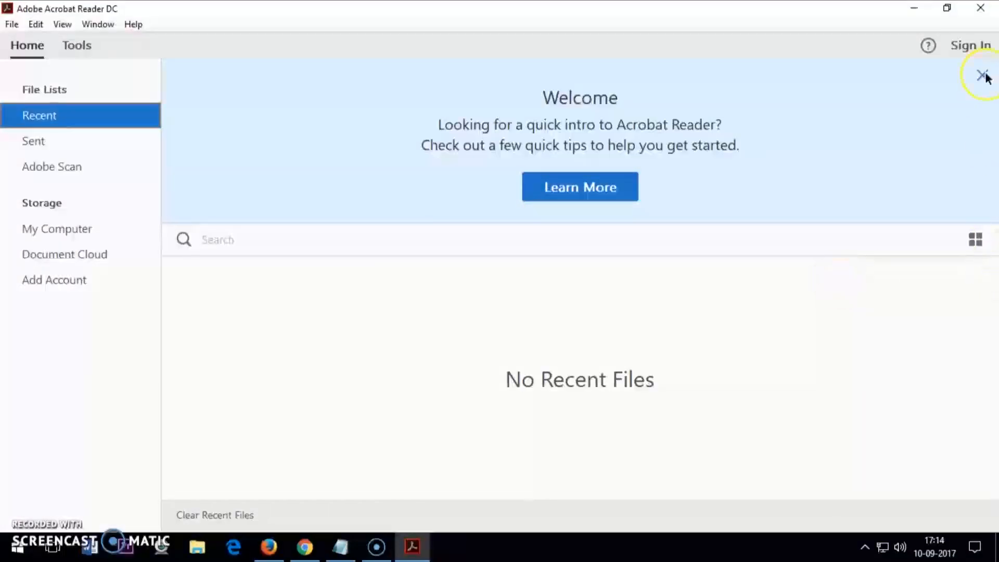
mouse_move(982, 74)
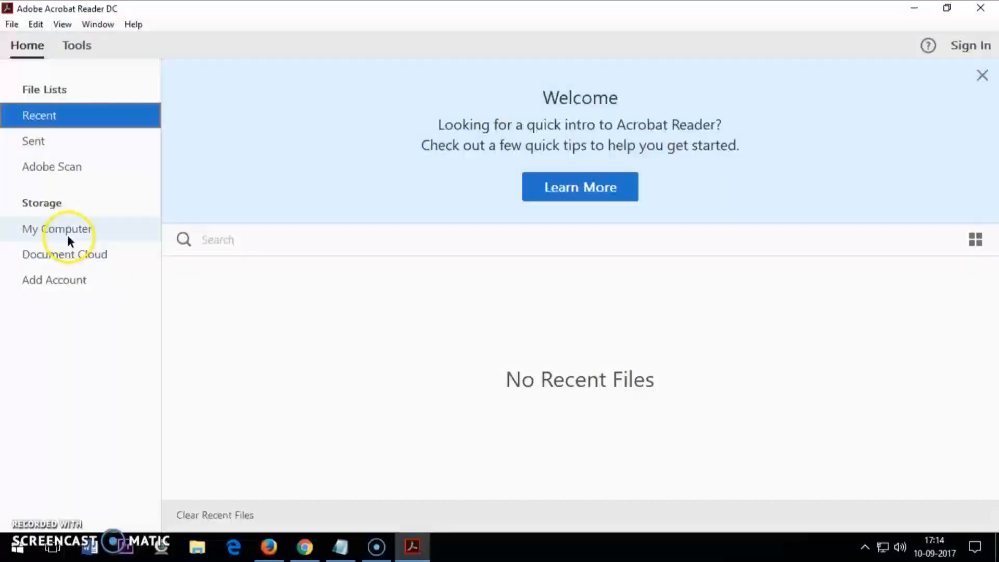
Open the My Computer storage view from the Home screen
left_click(57, 229)
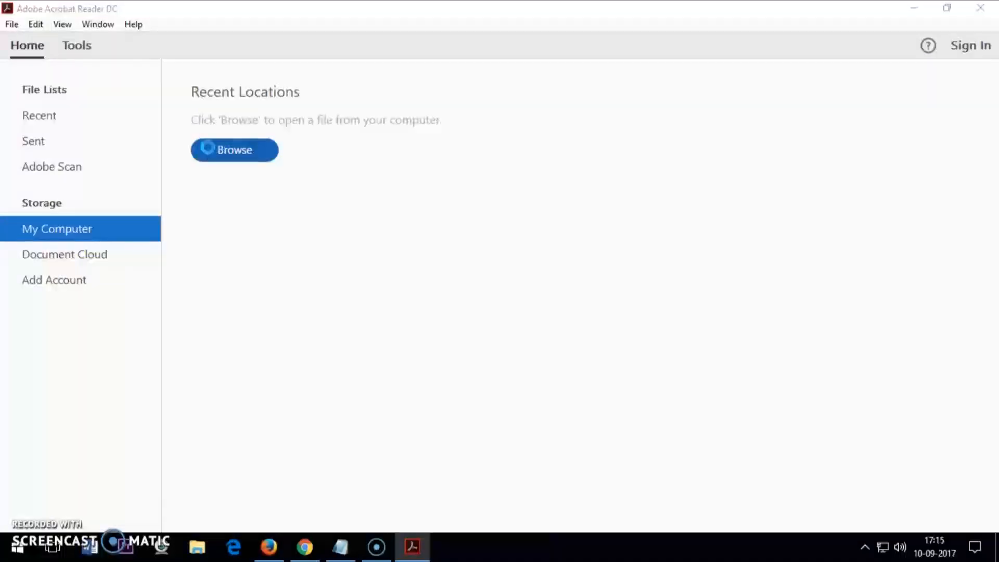
Browse to the Desktop folder and open blockchain.pdf
left_click(234, 149)
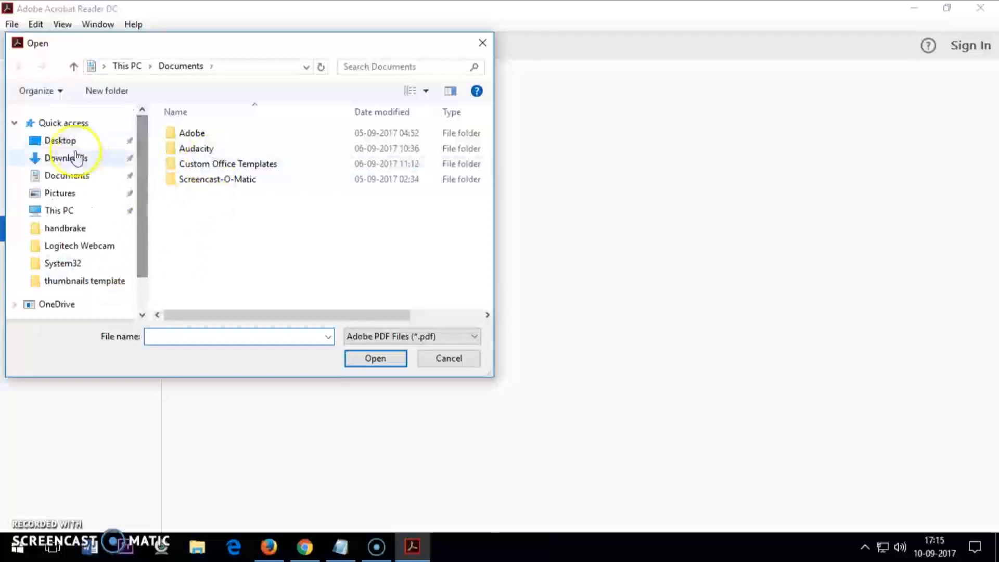
left_click(60, 140)
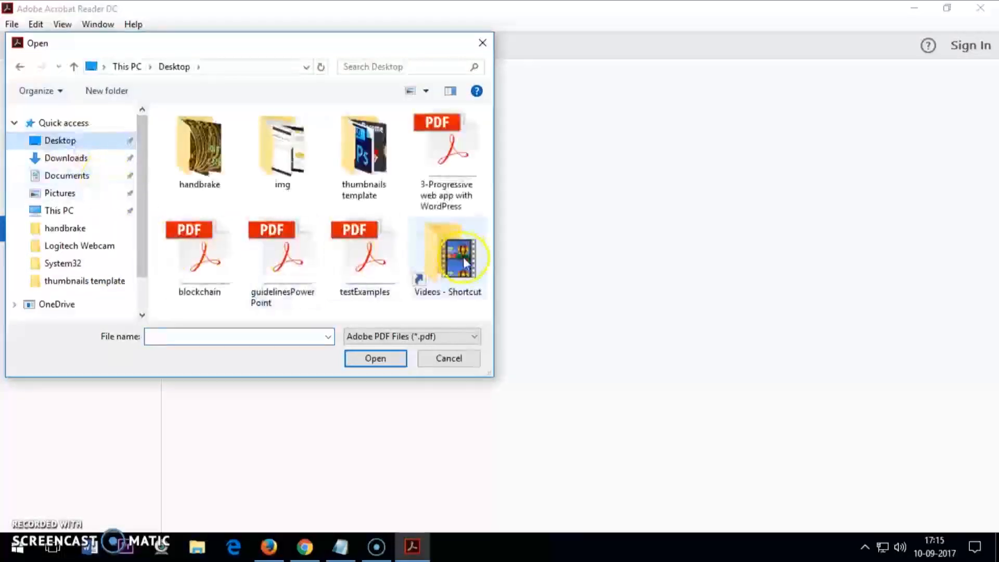
left_click(198, 255)
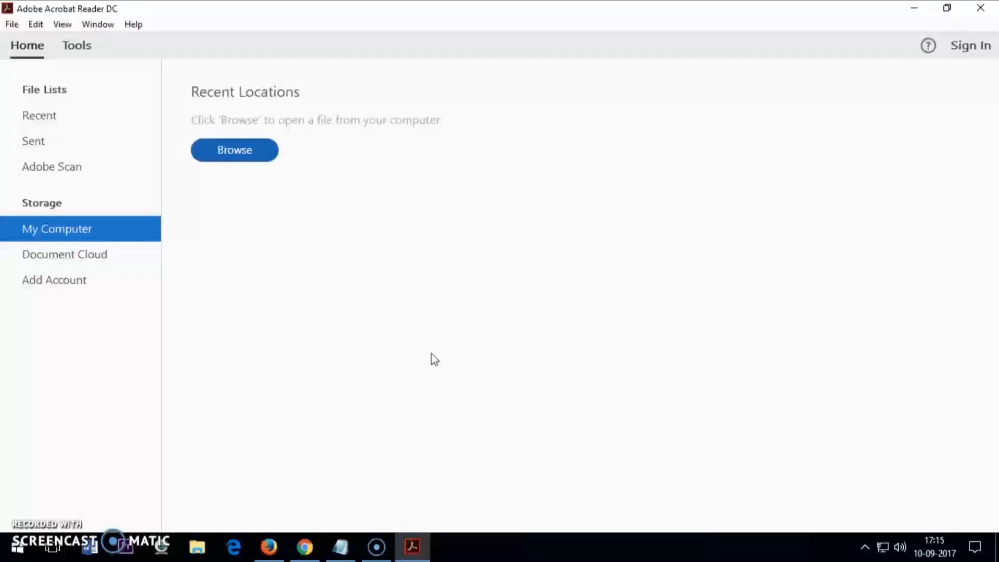
left_click(234, 150)
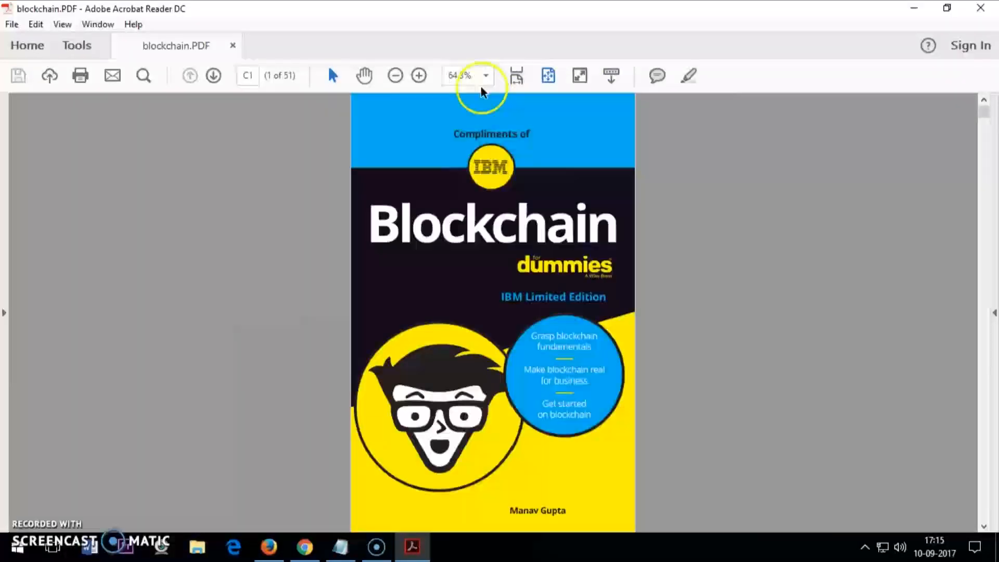
Zoom the Blockchain for Dummies cover from 64.3% to 100%
left_click(419, 75)
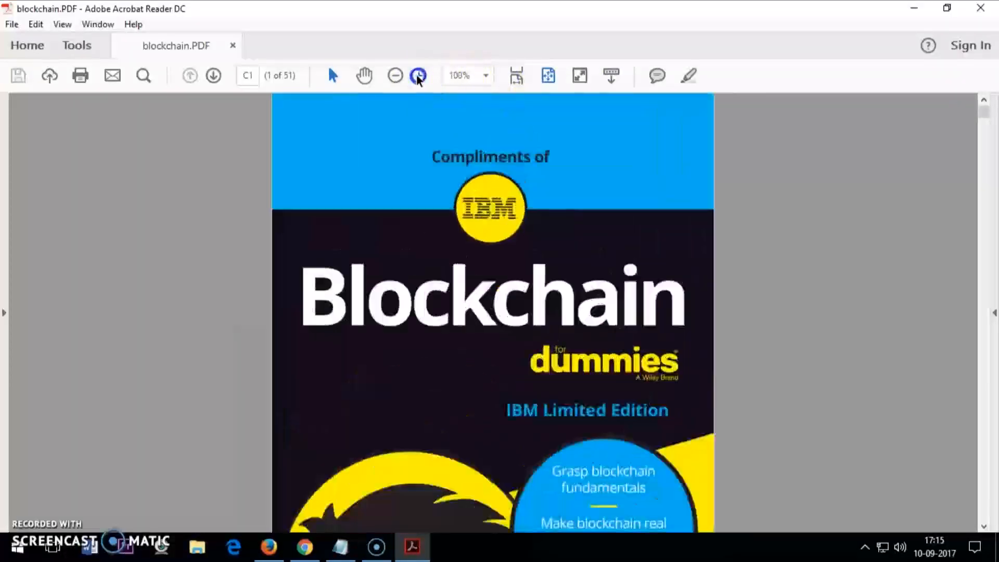